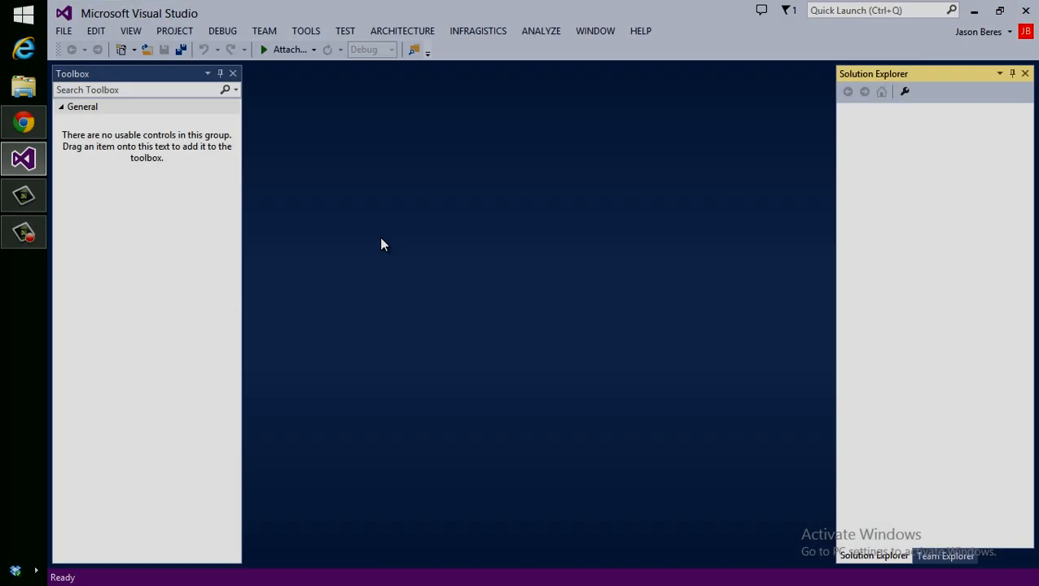
mouse_move(188, 119)
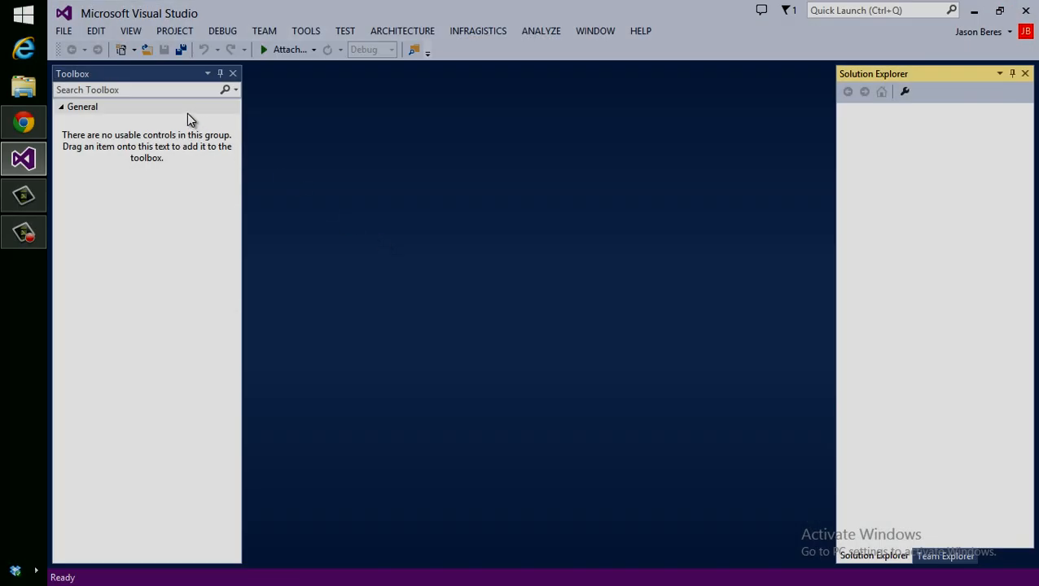
mouse_move(245, 134)
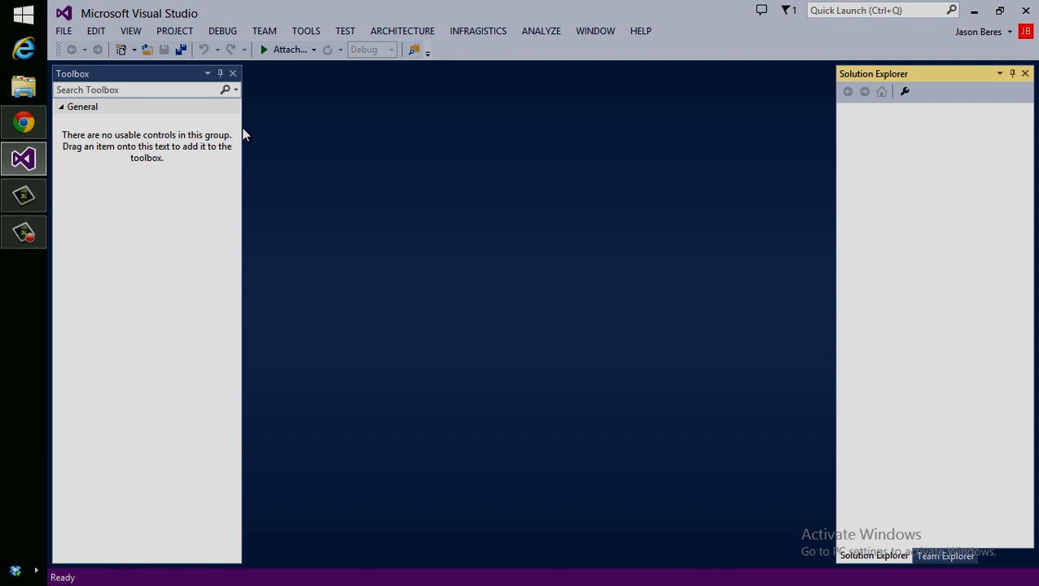
mouse_move(64, 31)
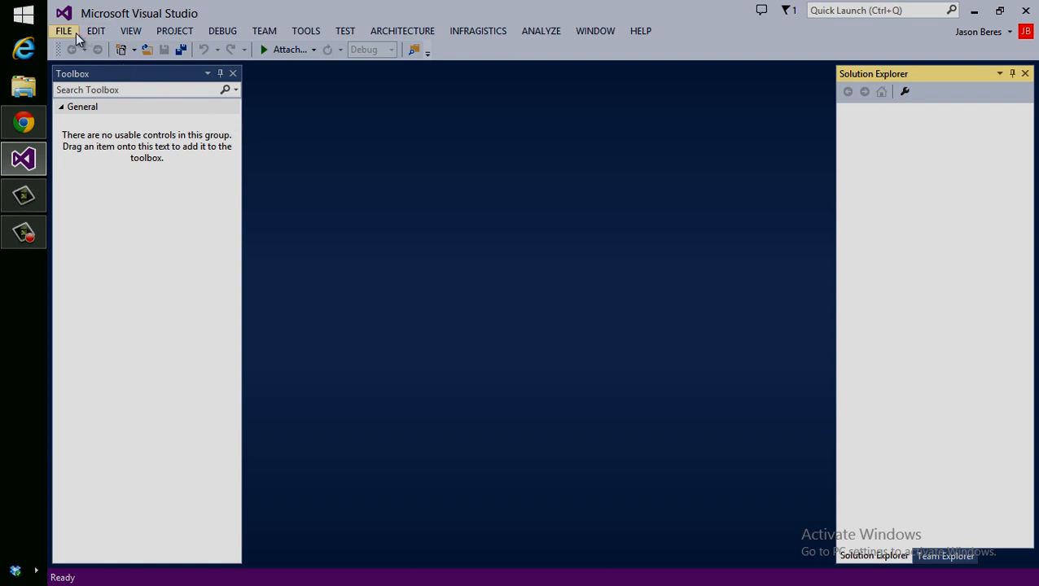
Step: Create a new ASP.NET web application project from the Empty template
left_click(62, 31)
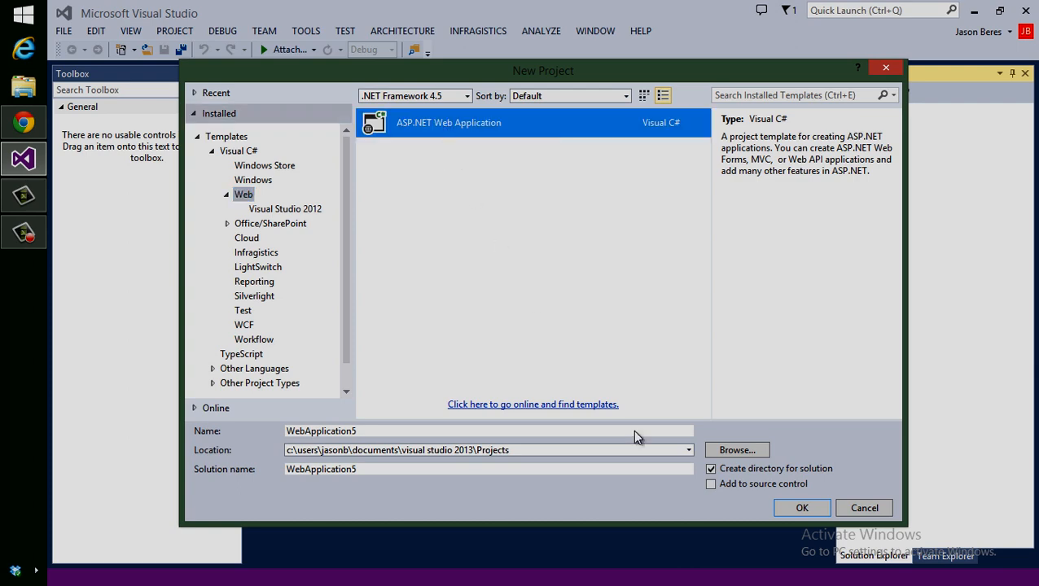
left_click(801, 508)
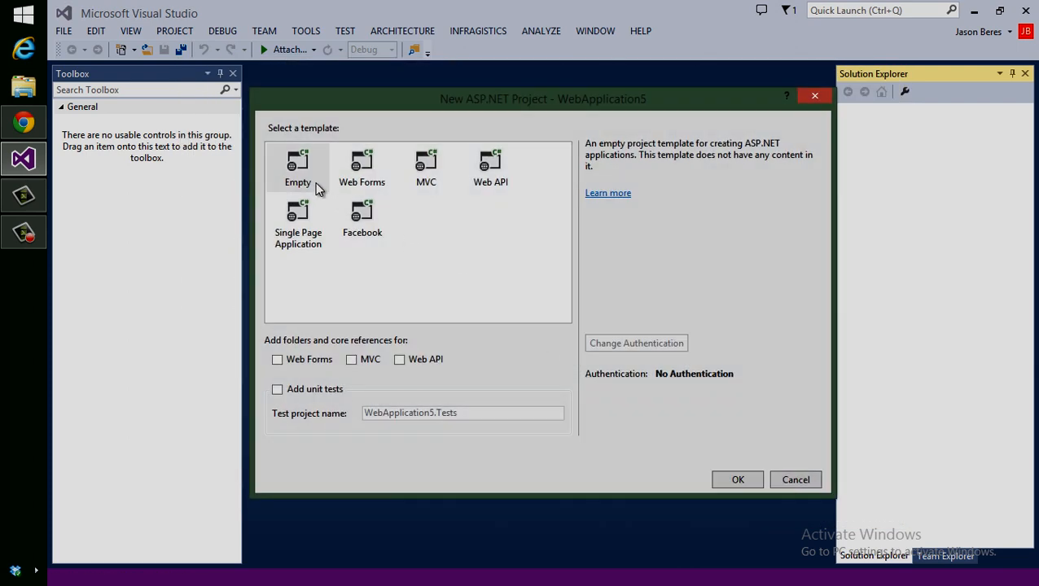
left_click(736, 478)
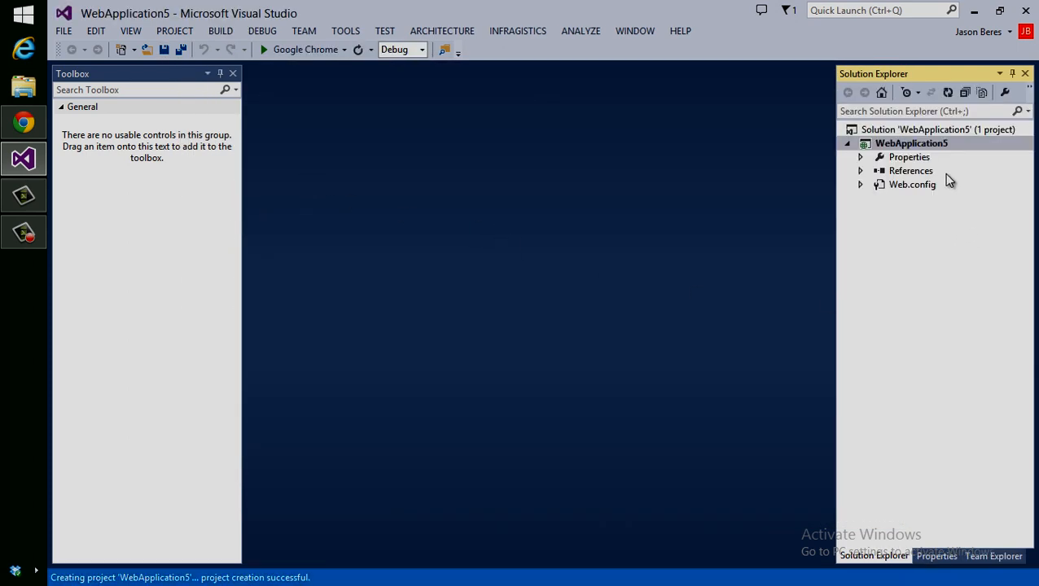
Step: Add an HTML page named default.html to the WebApplication5 project
right_click(911, 144)
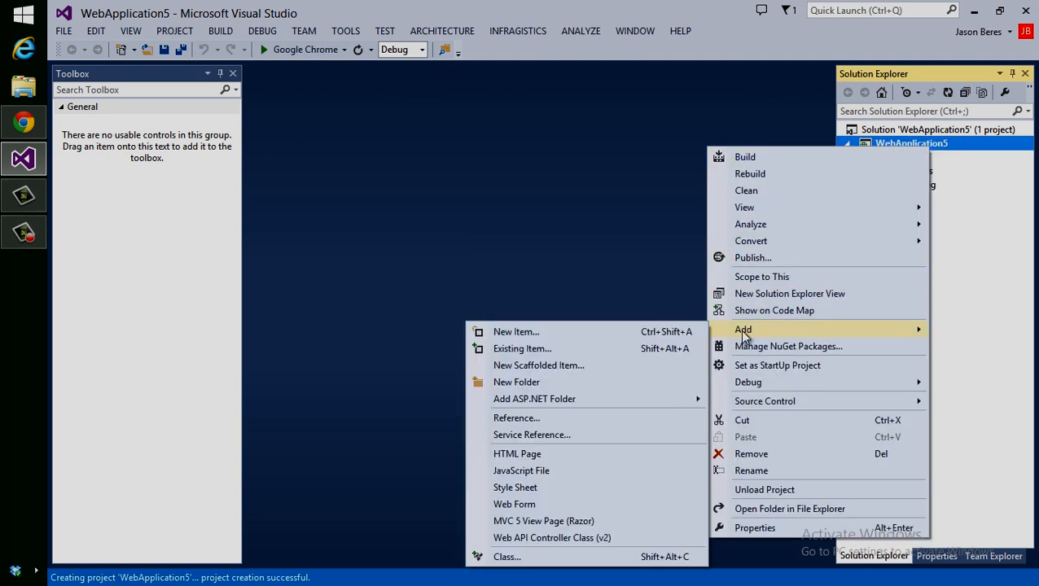
left_click(518, 452)
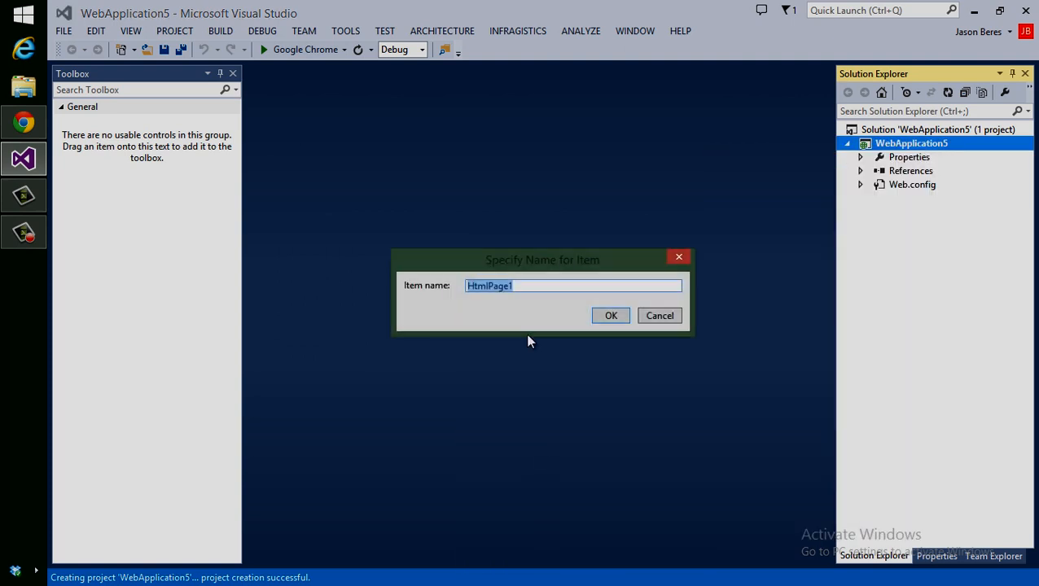
left_click(611, 315)
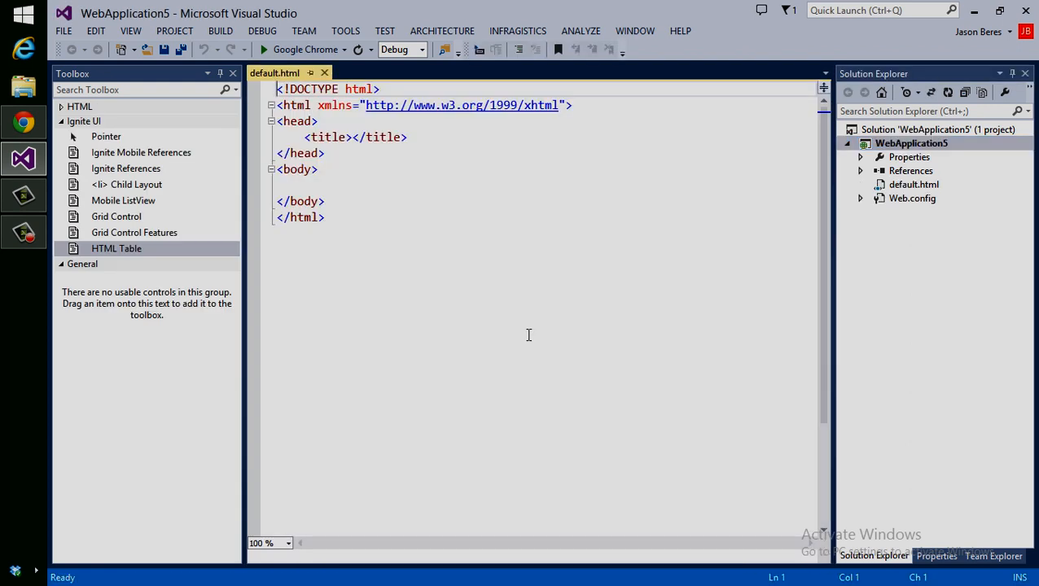
Step: Insert the CustomersTable markup with rows like ALFKI, Alfreds Futterkiste, Berlin into the body
left_click(117, 248)
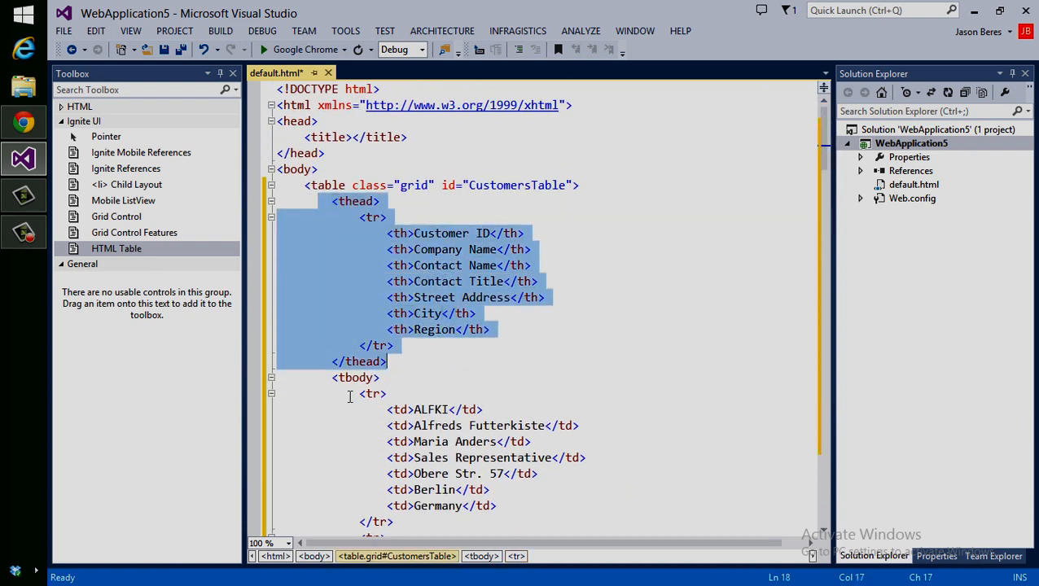
scroll("down", 3)
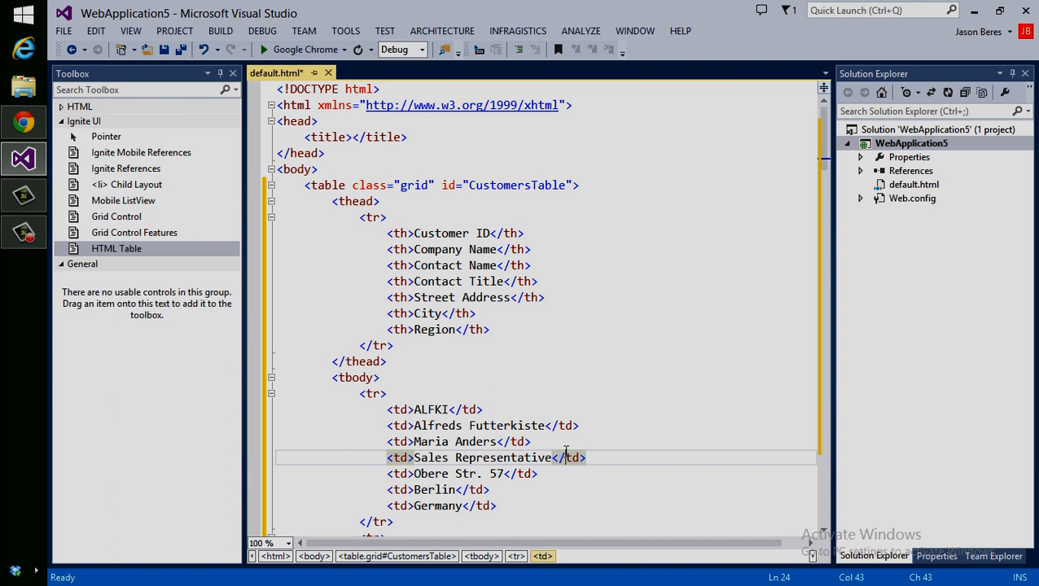
mouse_move(596, 404)
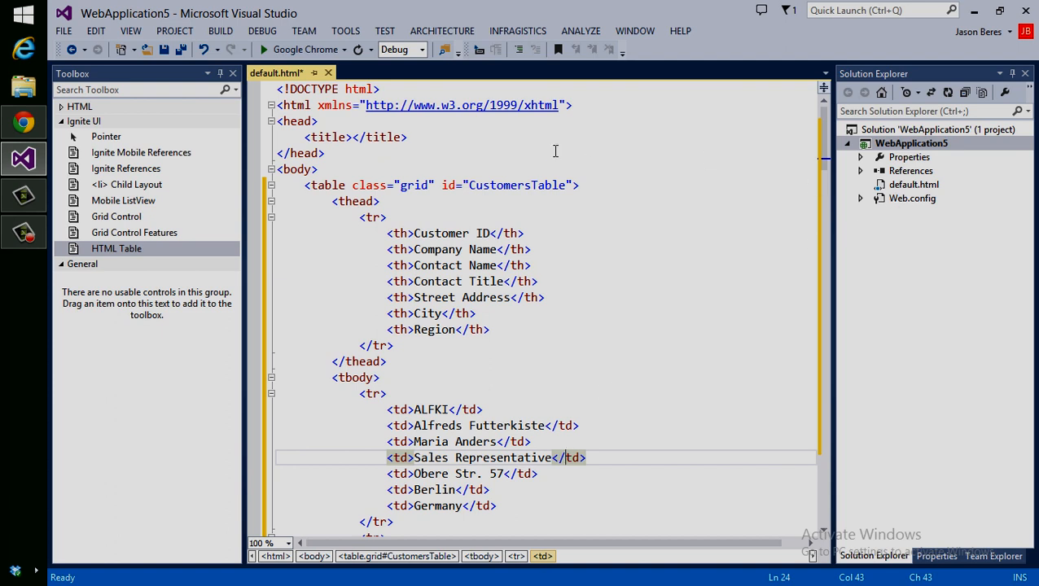
right_click(913, 184)
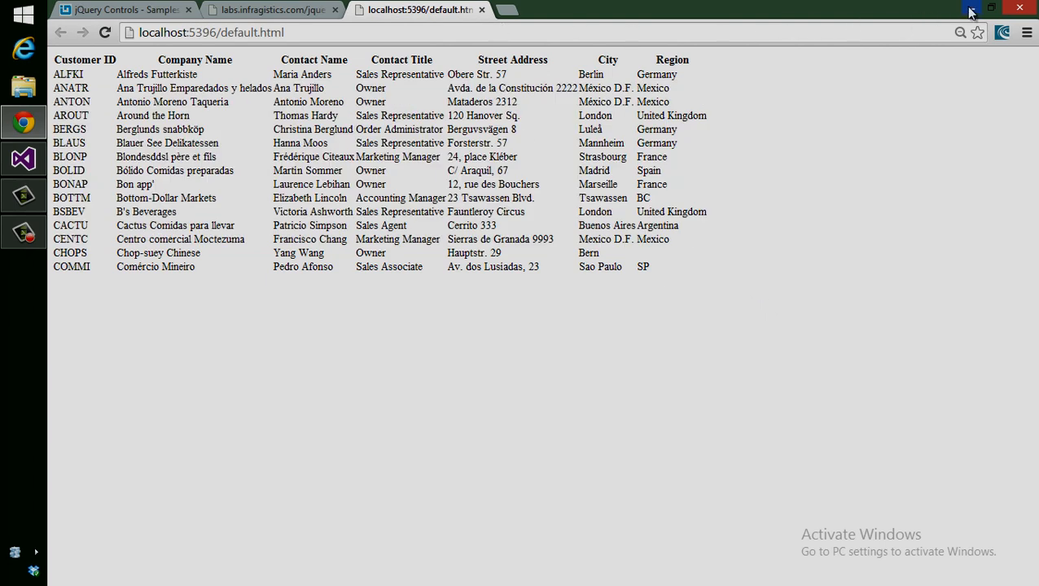
mouse_move(970, 8)
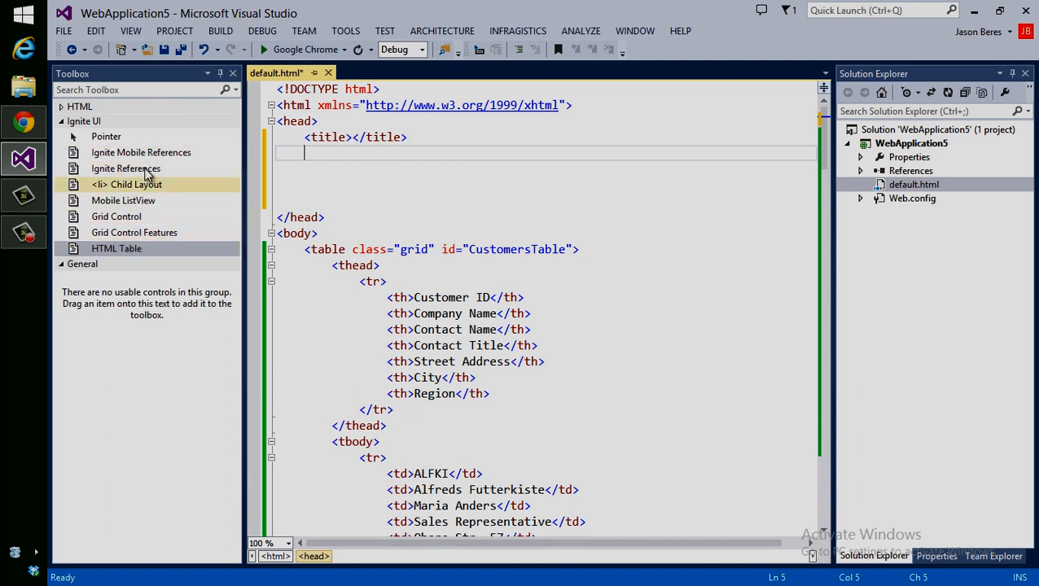
mouse_move(126, 168)
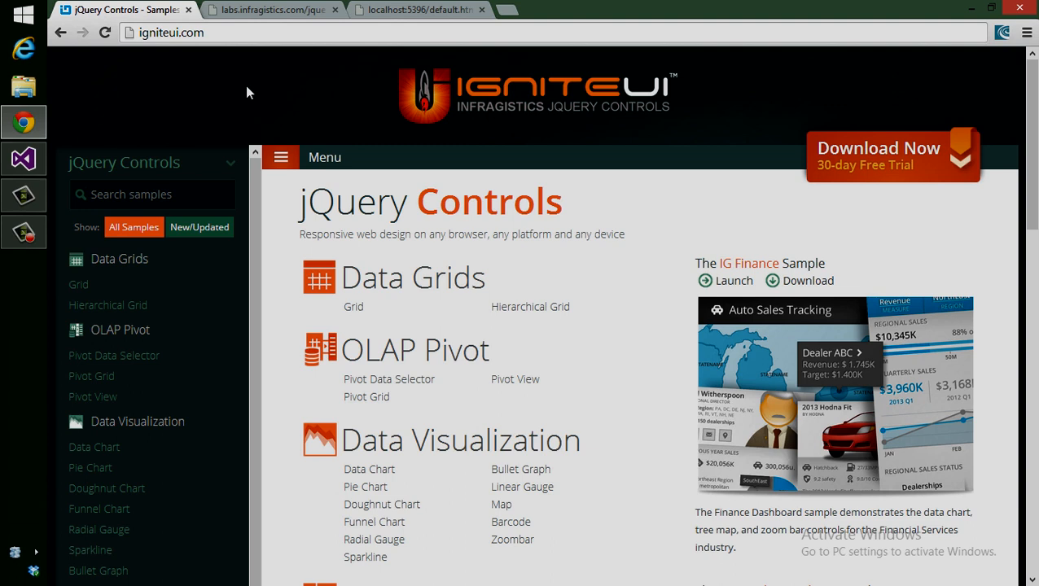
mouse_move(475, 360)
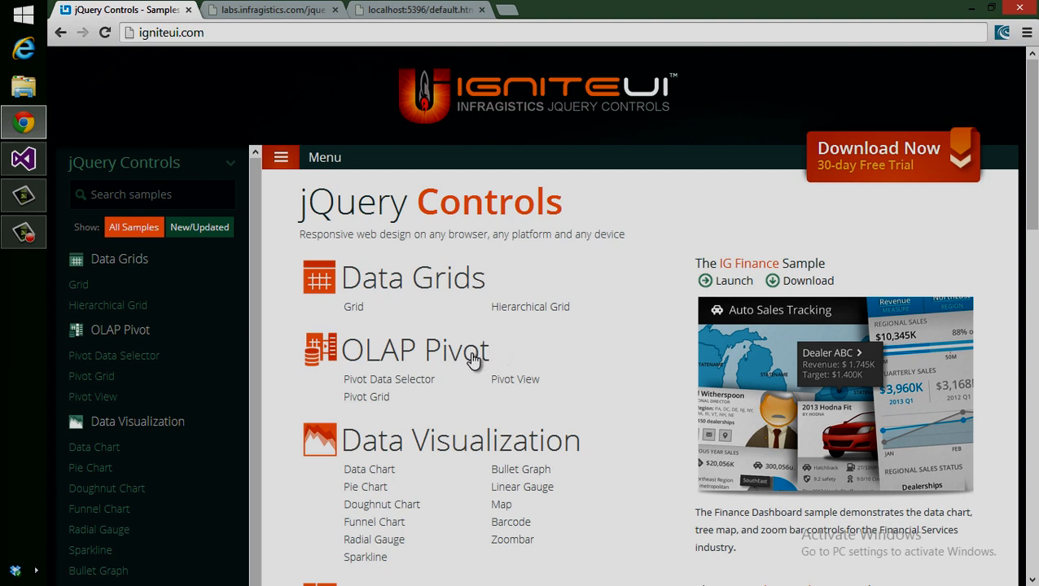
mouse_move(691, 407)
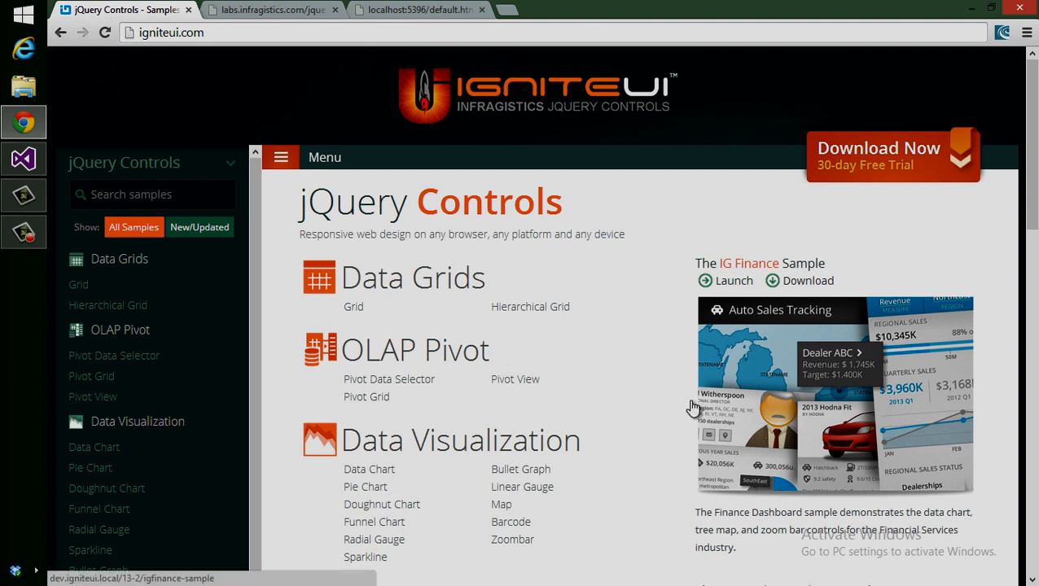
mouse_move(280, 387)
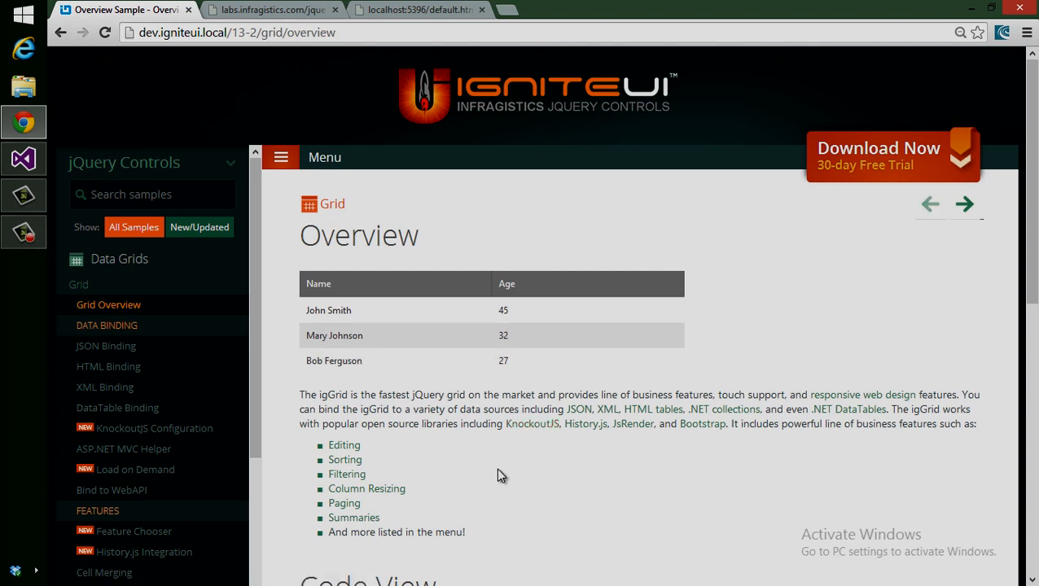
Step: Show the igGrid overview sample's full page code with its CDN references
scroll("down", 3)
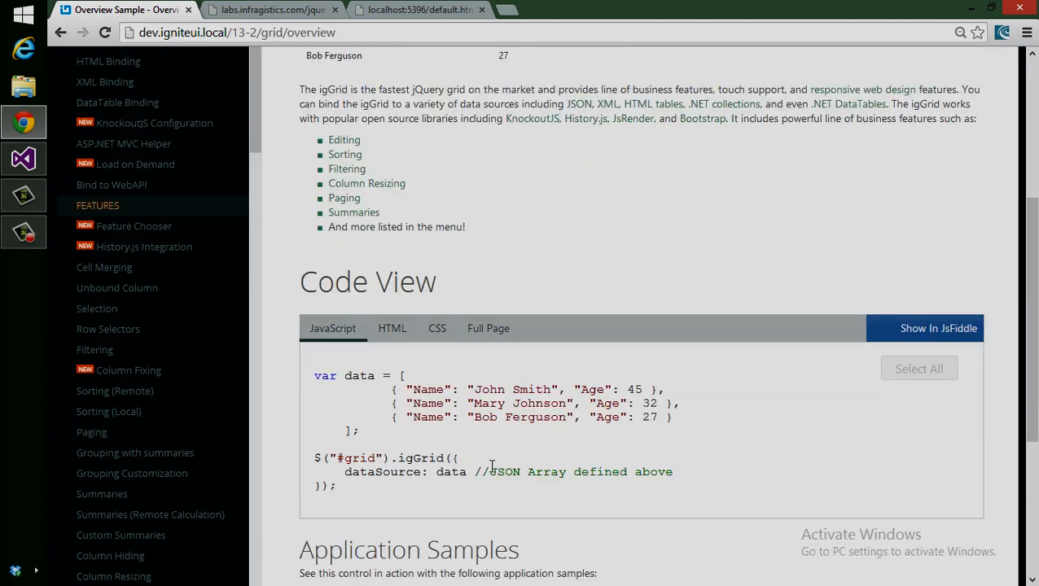
left_click(391, 329)
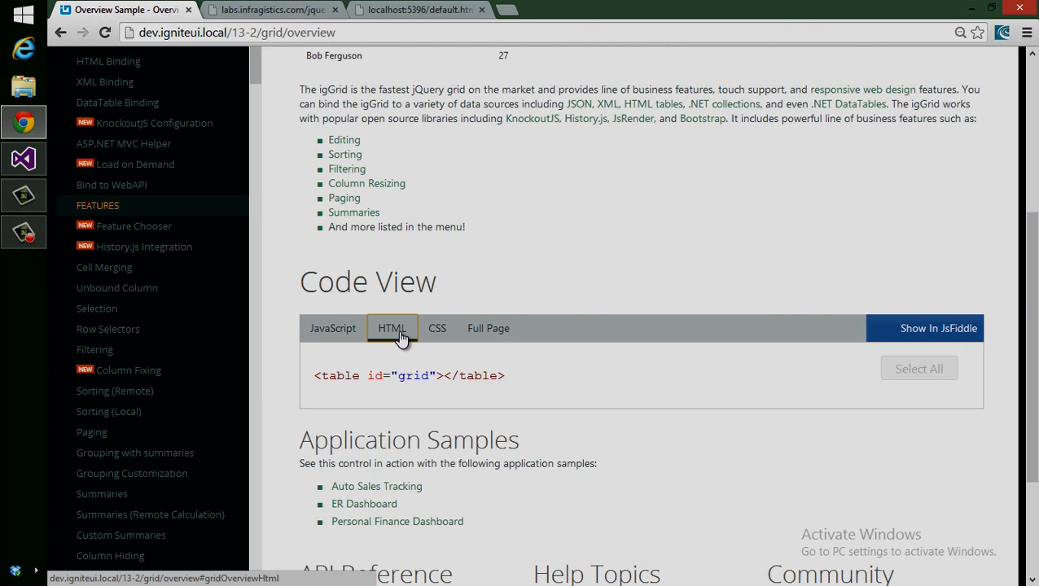
left_click(488, 329)
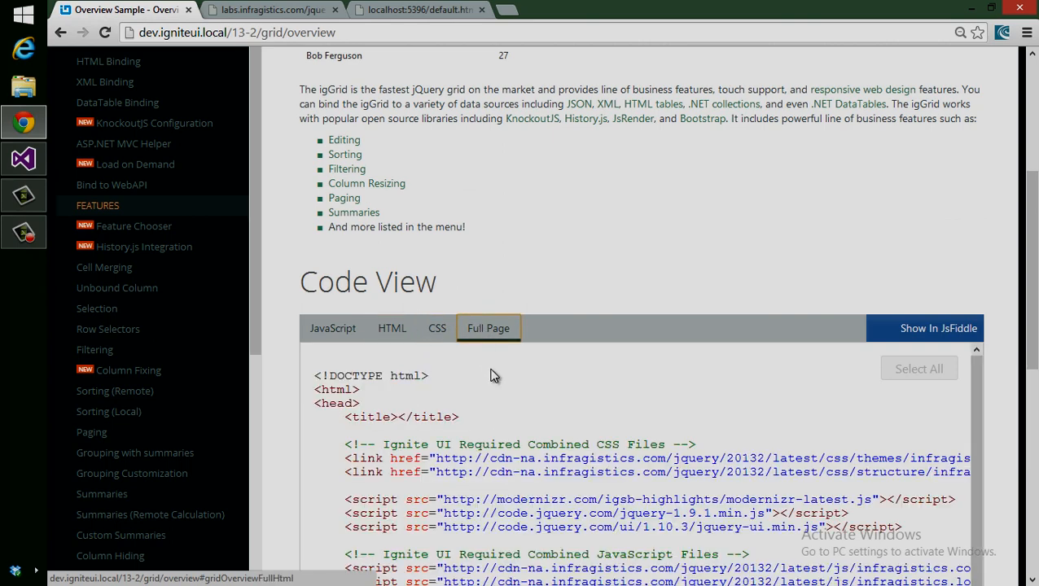
scroll("down", 3)
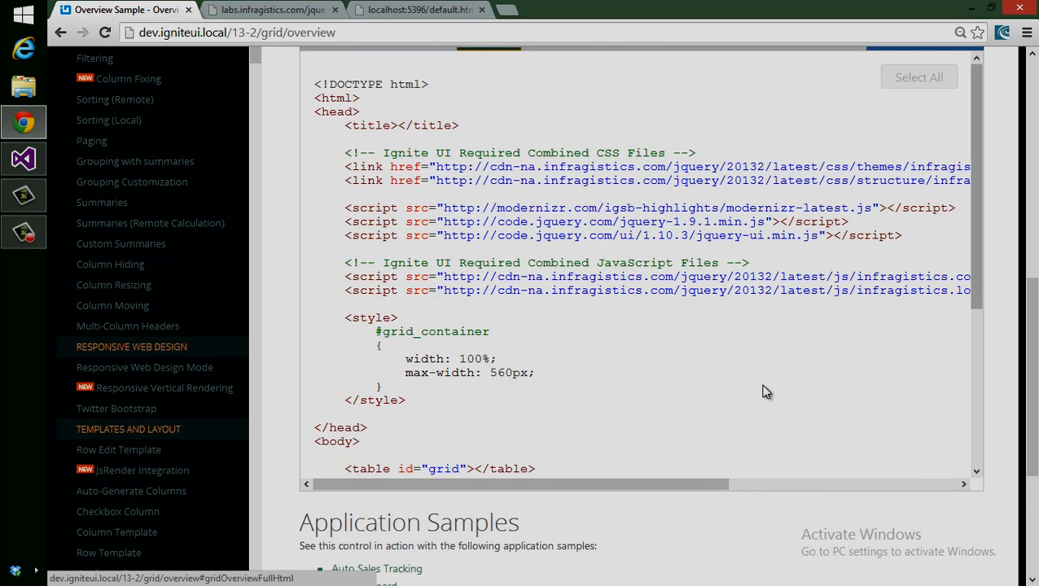
Step: Select the Ignite UI CSS and script reference lines and return to Visual Studio
left_click_drag(346, 153, 969, 290)
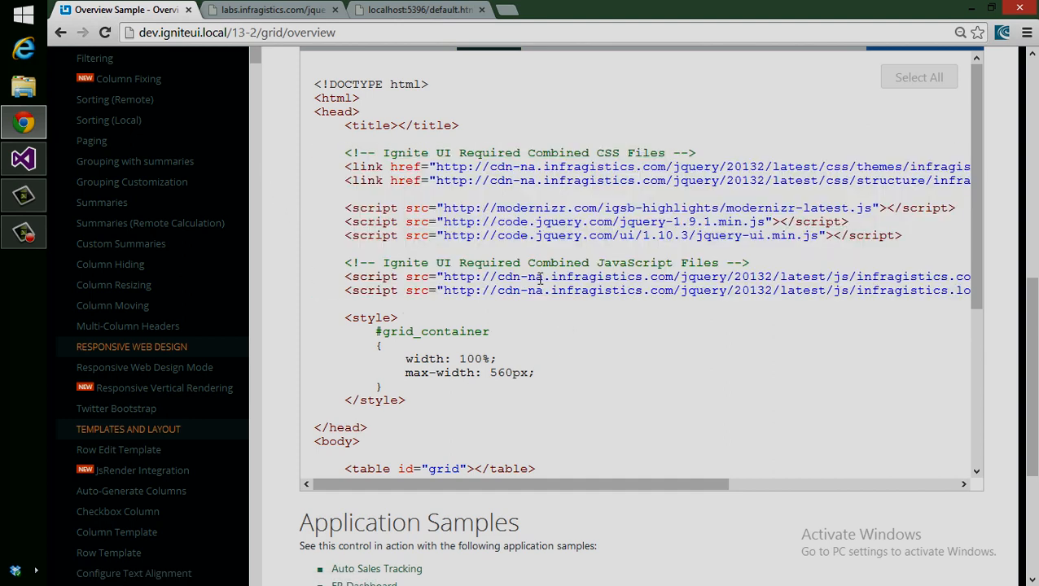
left_click_drag(437, 166, 643, 166)
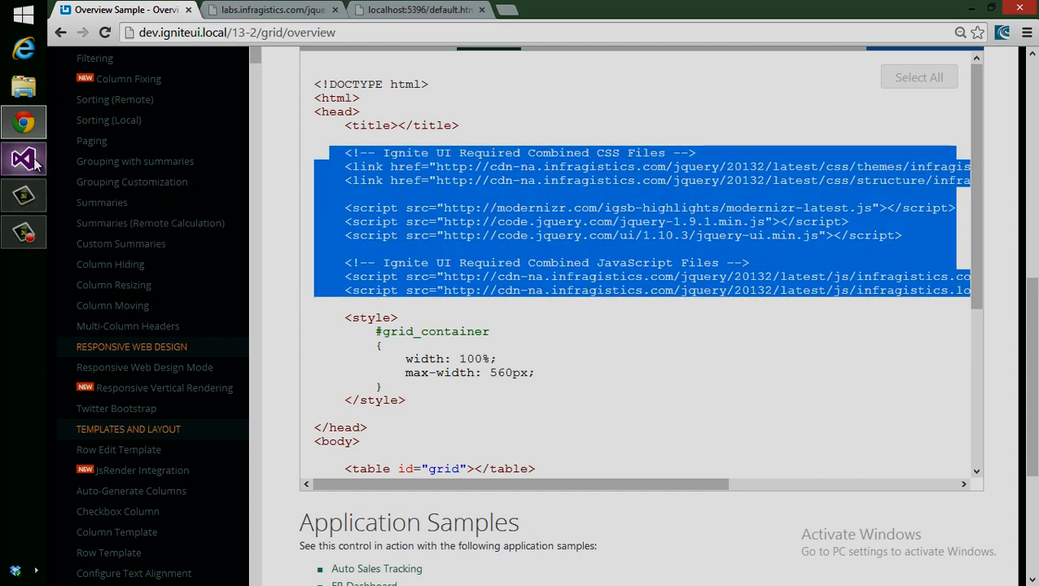
left_click(23, 159)
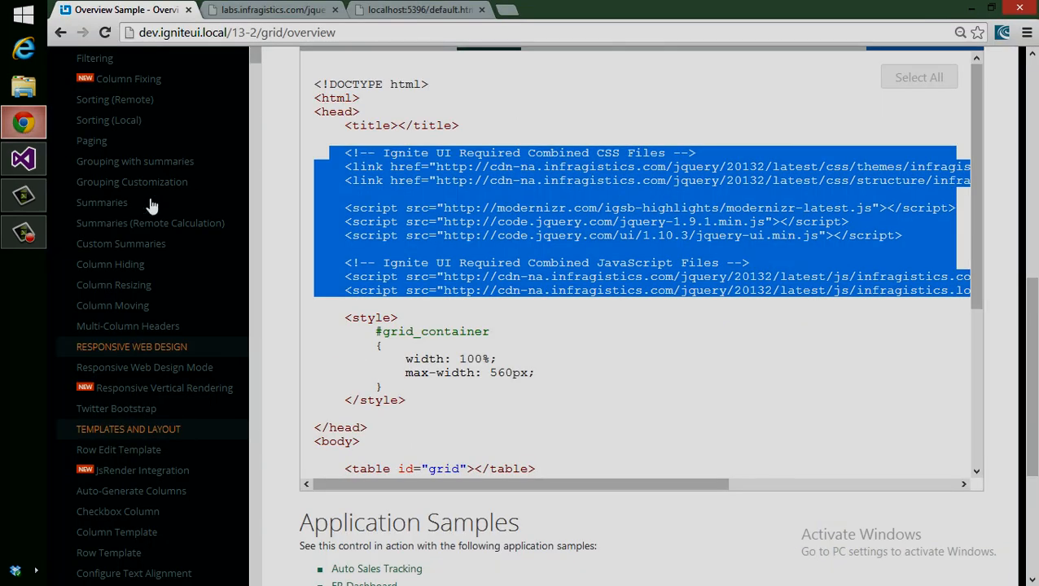
Step: Add an igGrid to the configurator workspace and bring up its feature settings
left_click(274, 9)
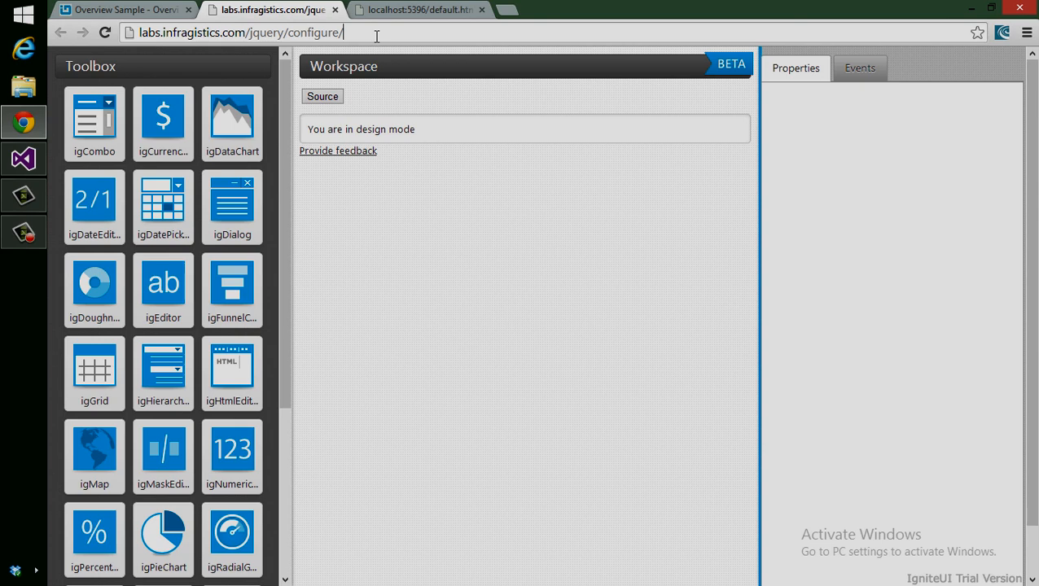
mouse_move(459, 293)
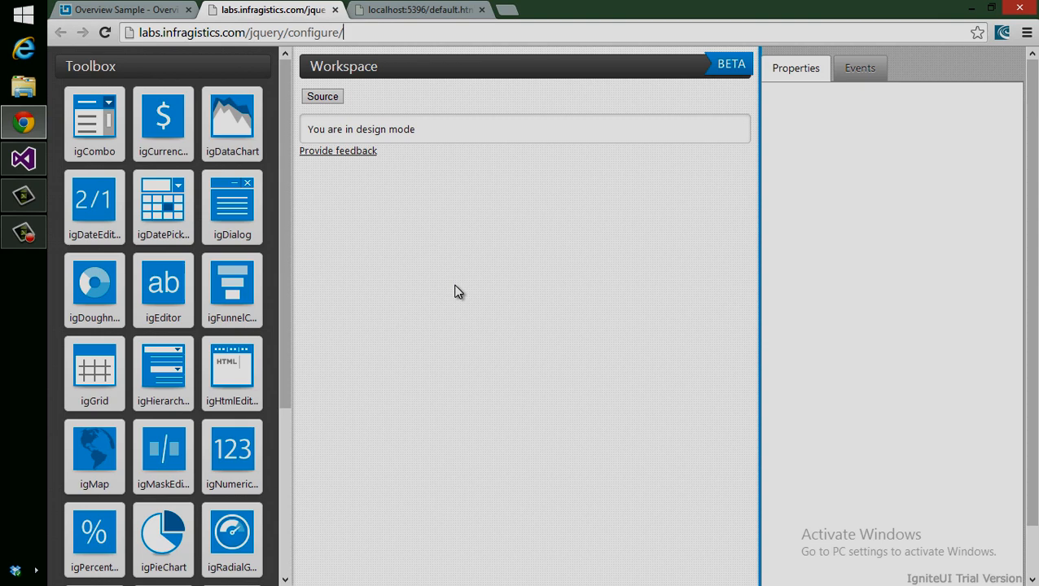
mouse_move(454, 323)
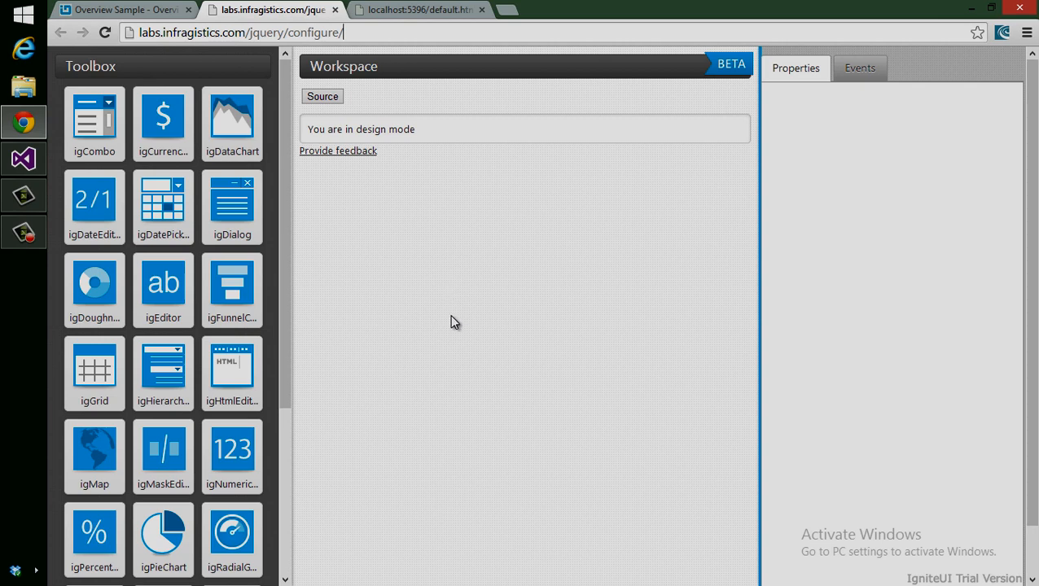
left_click(95, 368)
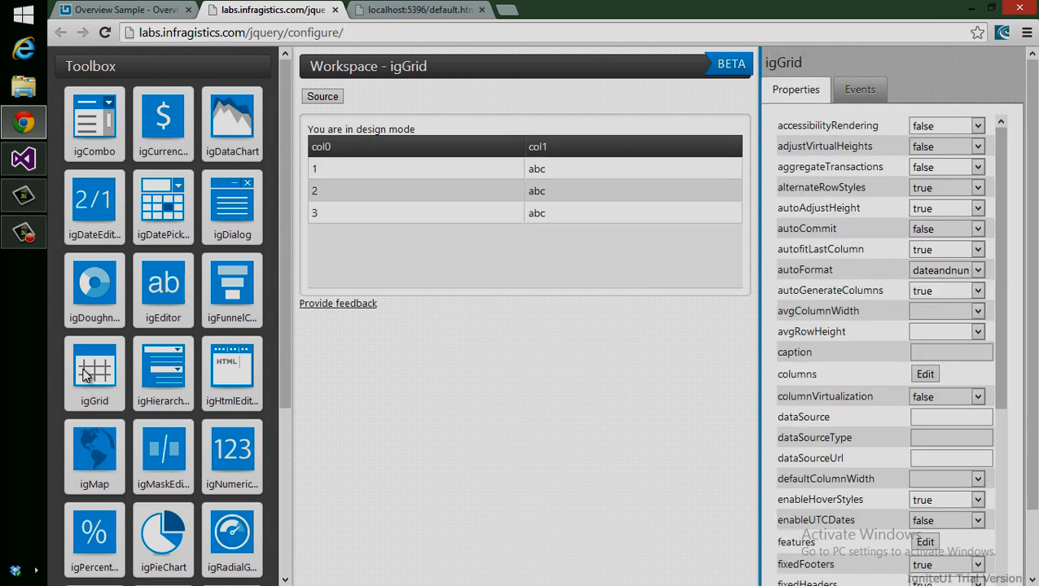
mouse_move(1024, 247)
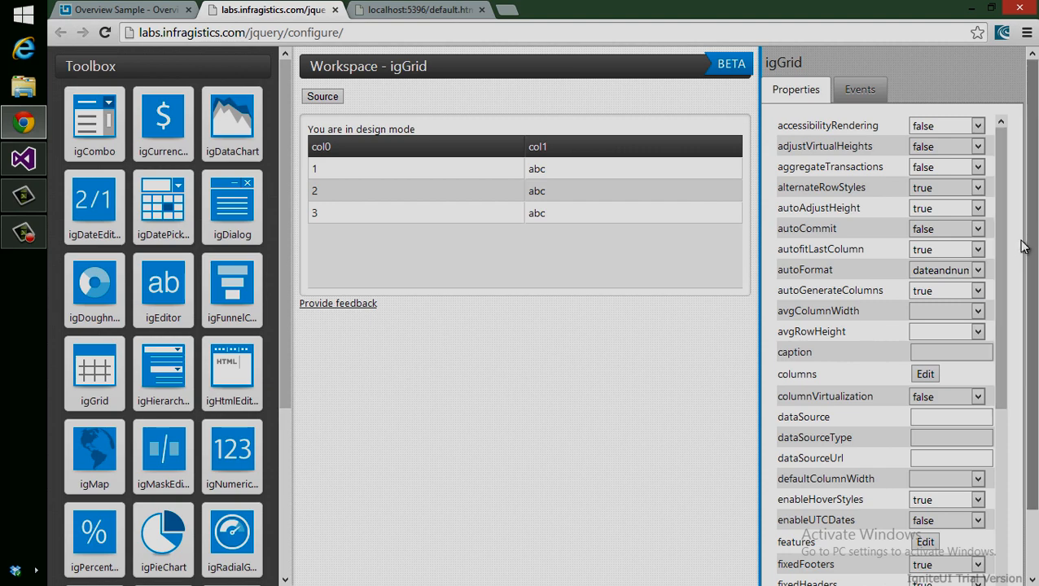
scroll("down", 3)
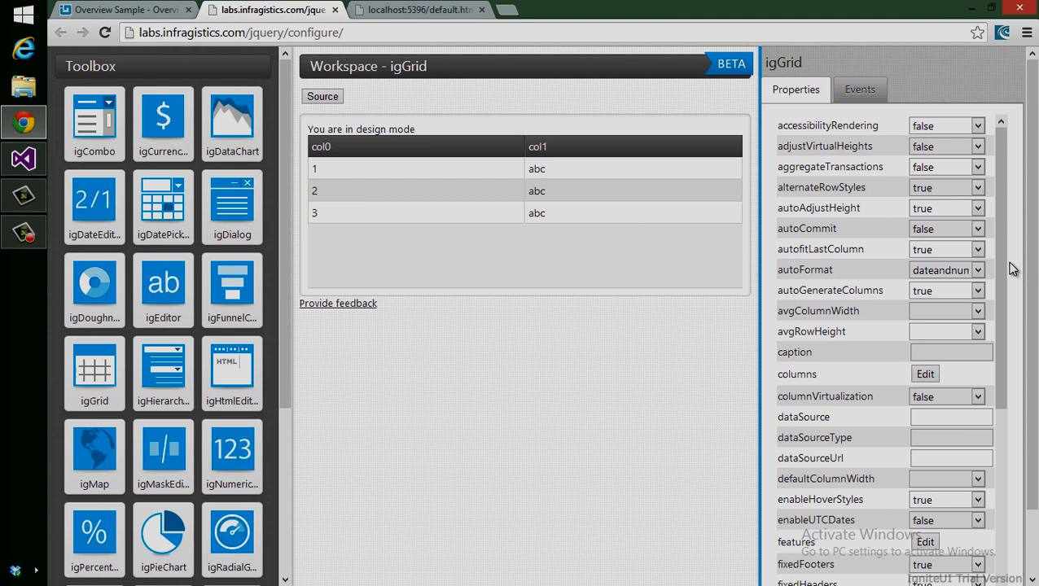
mouse_move(1011, 275)
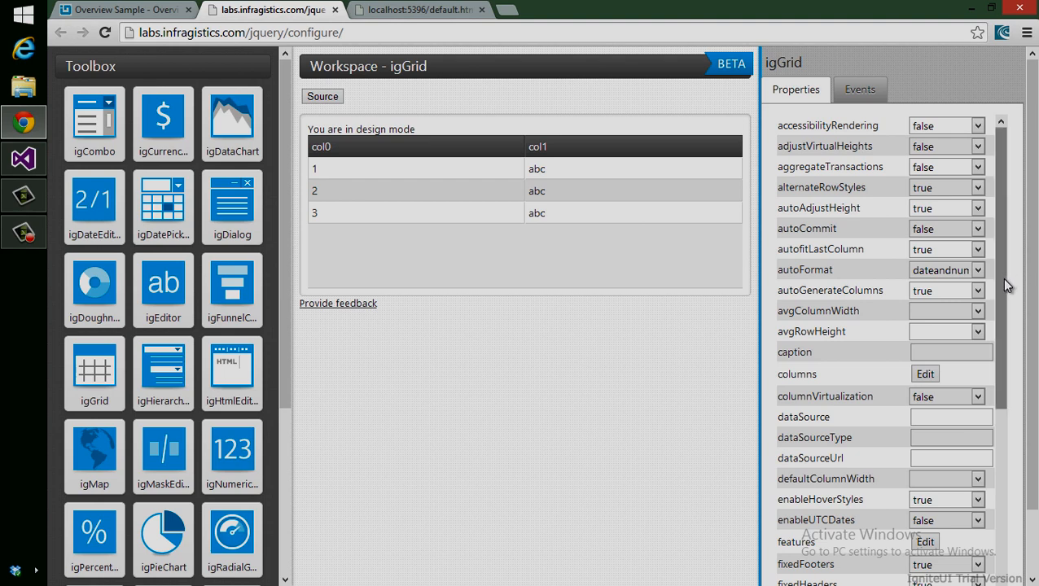
scroll("down", 3)
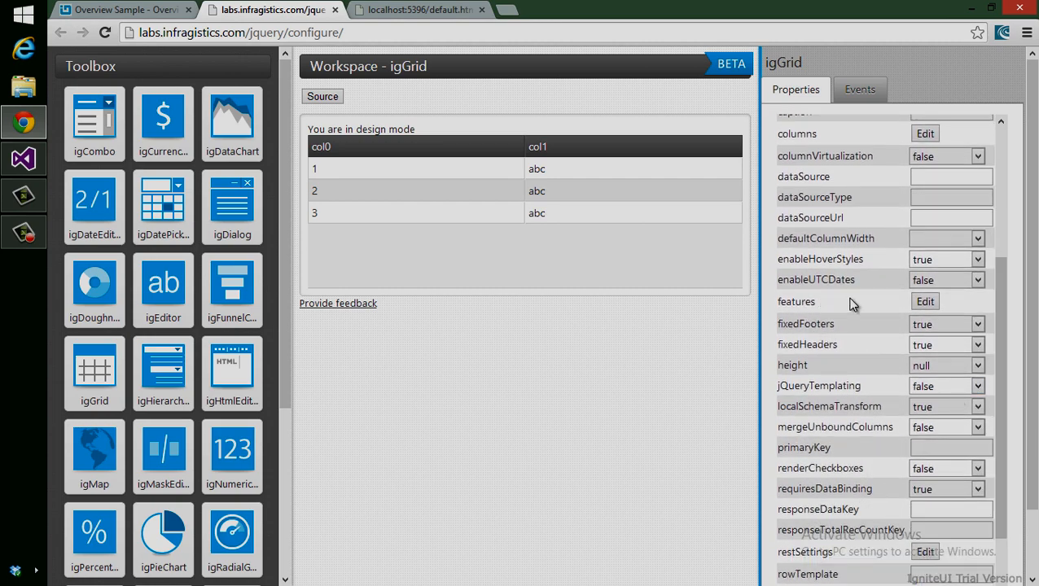
left_click(925, 301)
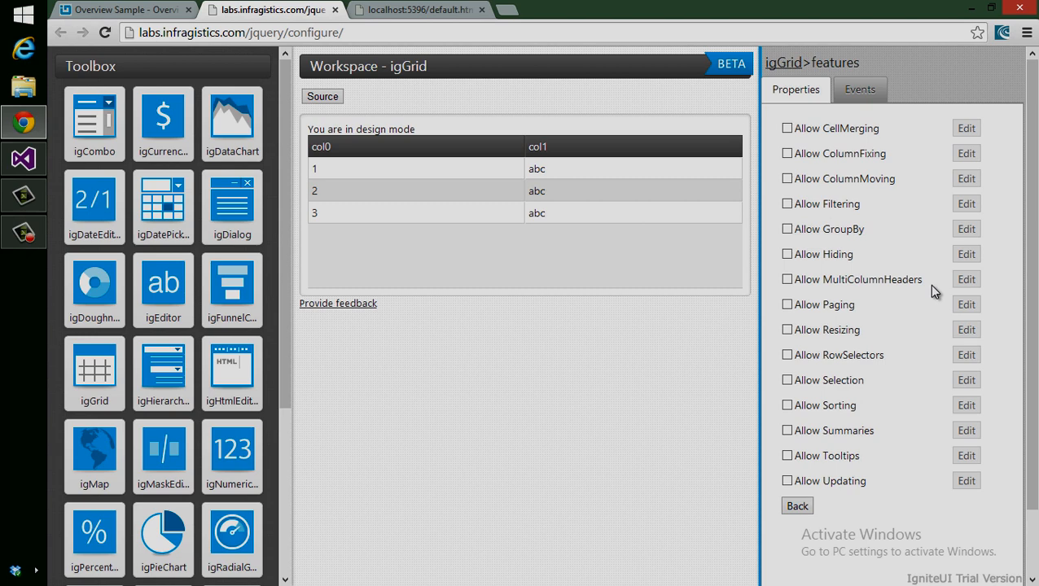
mouse_move(915, 228)
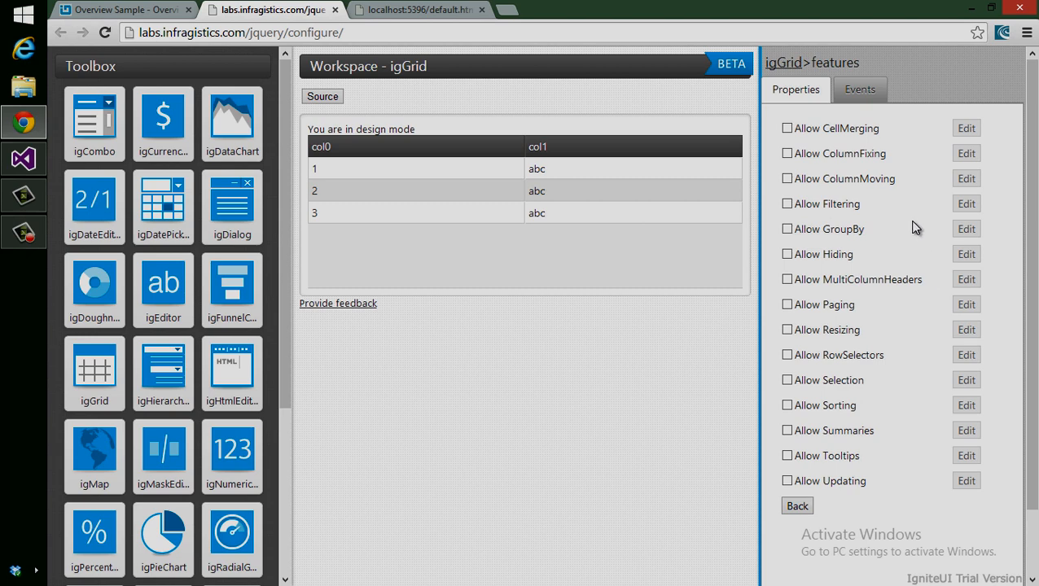
mouse_move(889, 231)
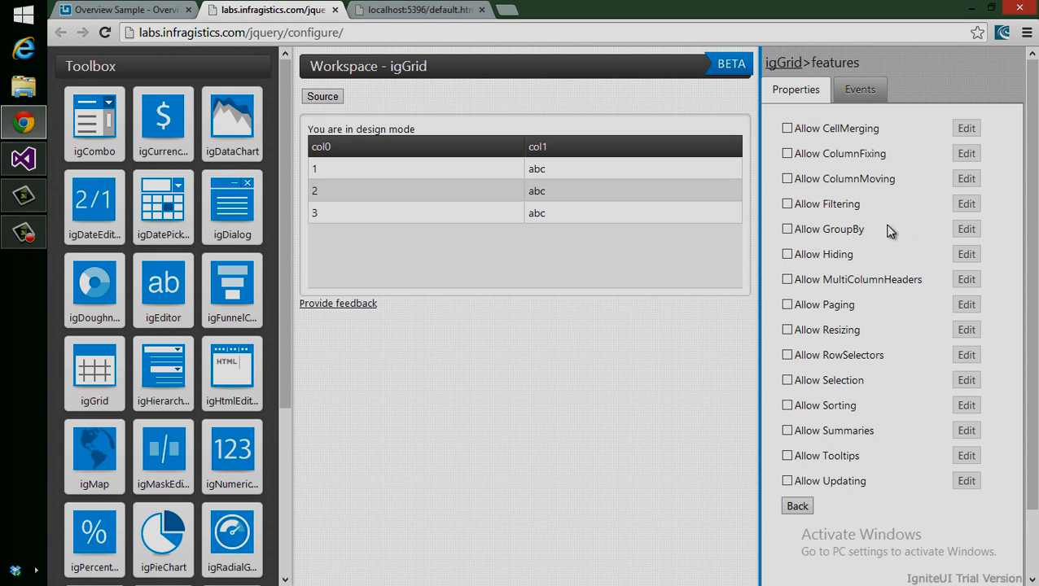
Step: Enable Filtering, CellMerging and Paging with a pageSize of 10
left_click(788, 203)
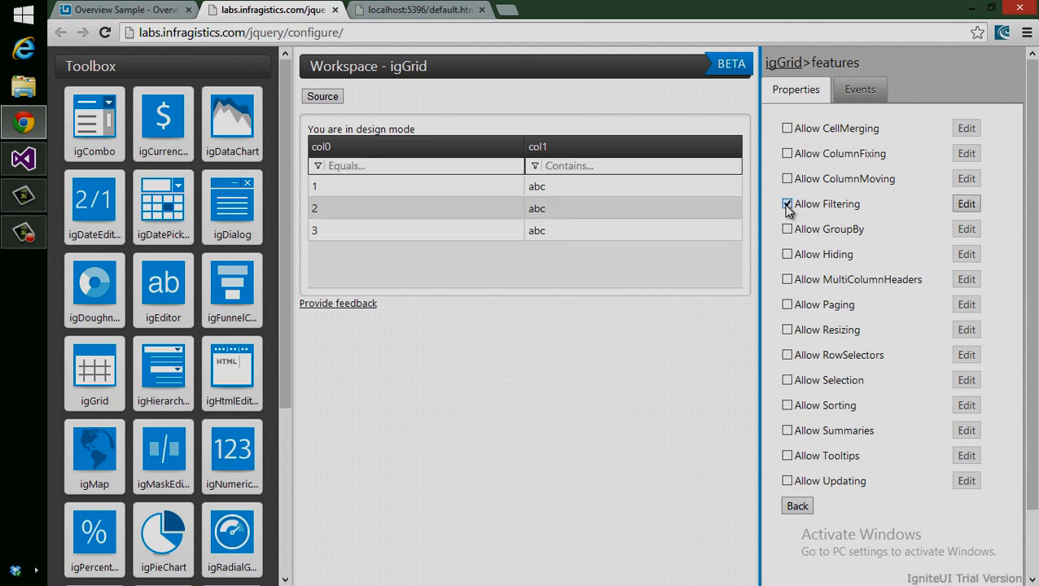
left_click(788, 127)
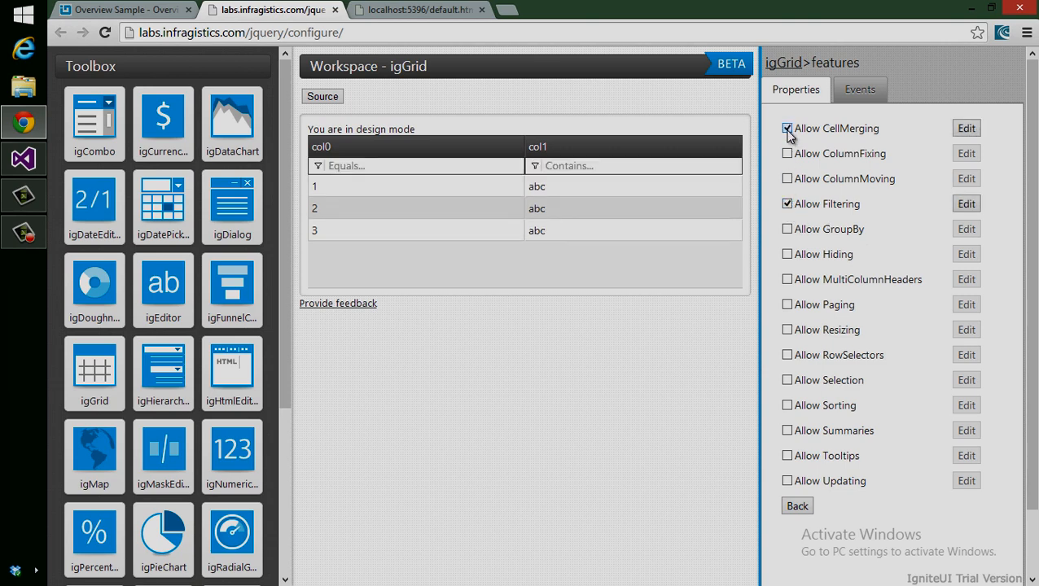
left_click(788, 304)
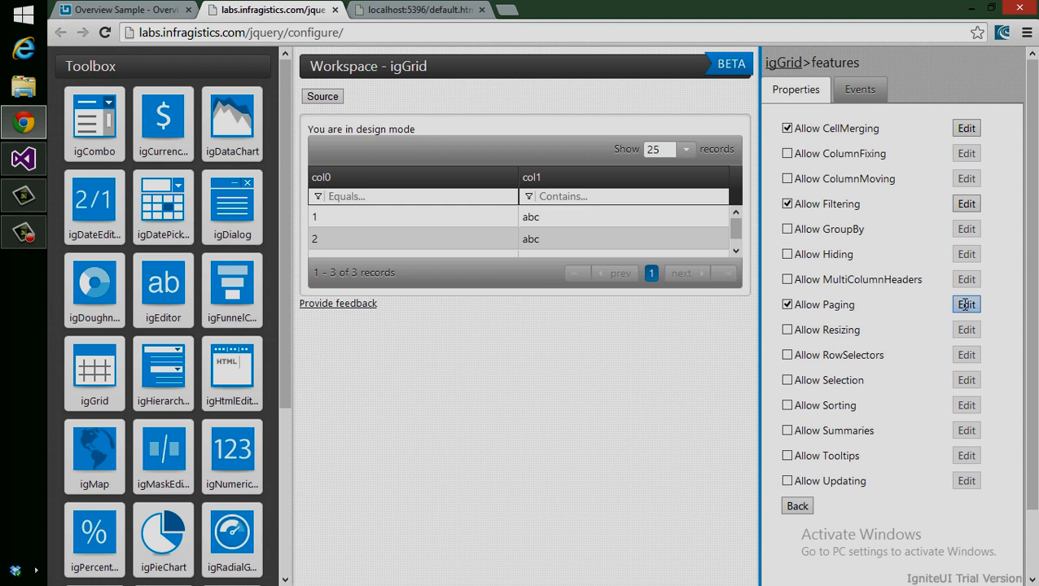
left_click(967, 305)
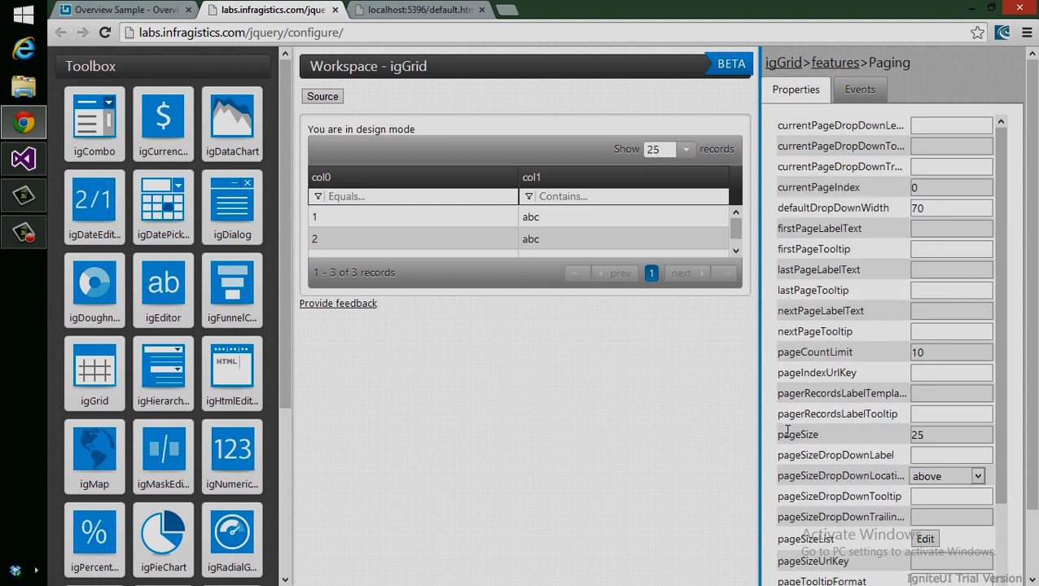
left_click(950, 433)
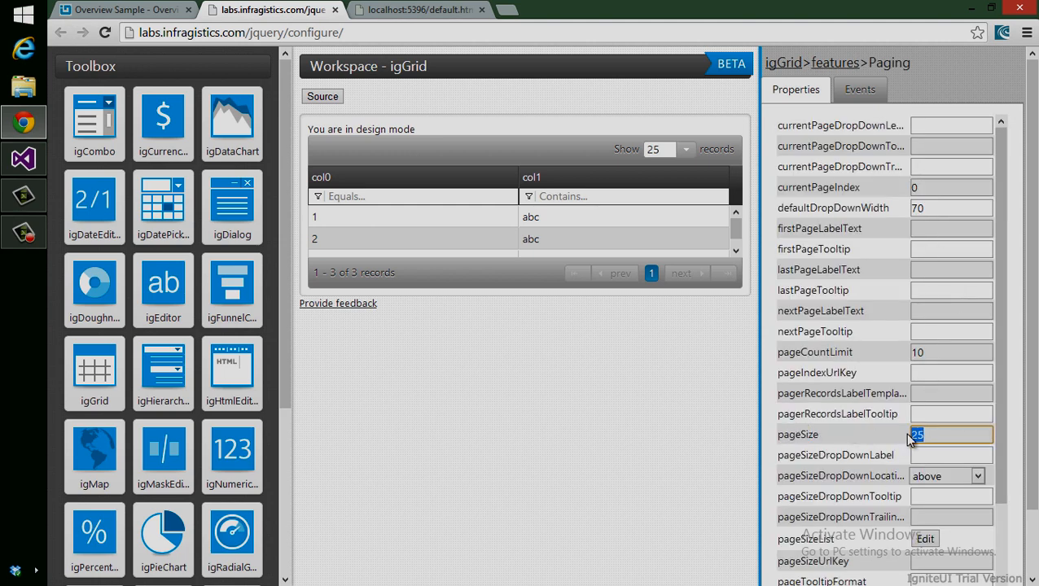
type("10")
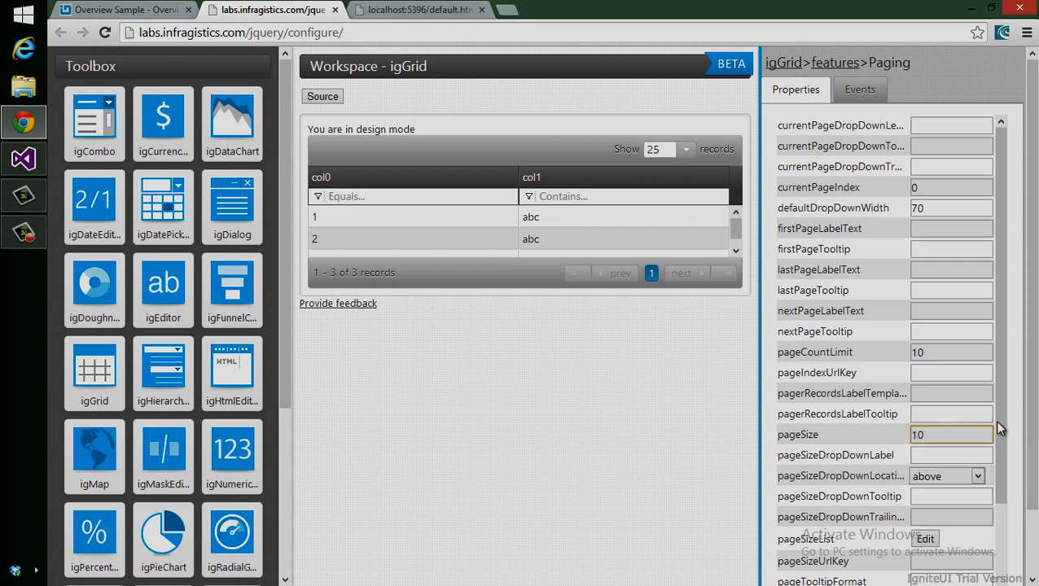
Step: Enable Sorting on the grid
scroll("down", 3)
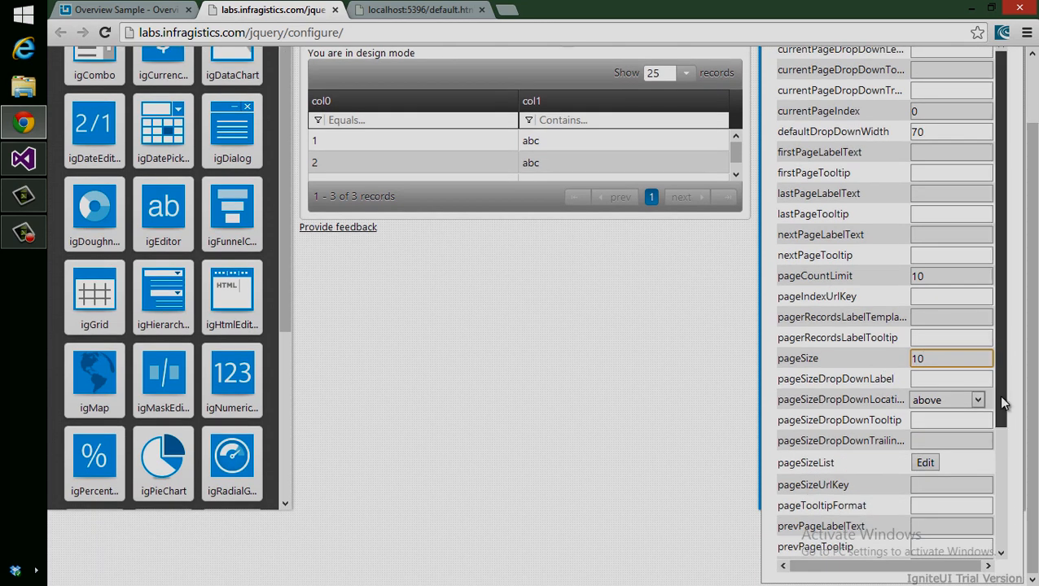
scroll("down", 3)
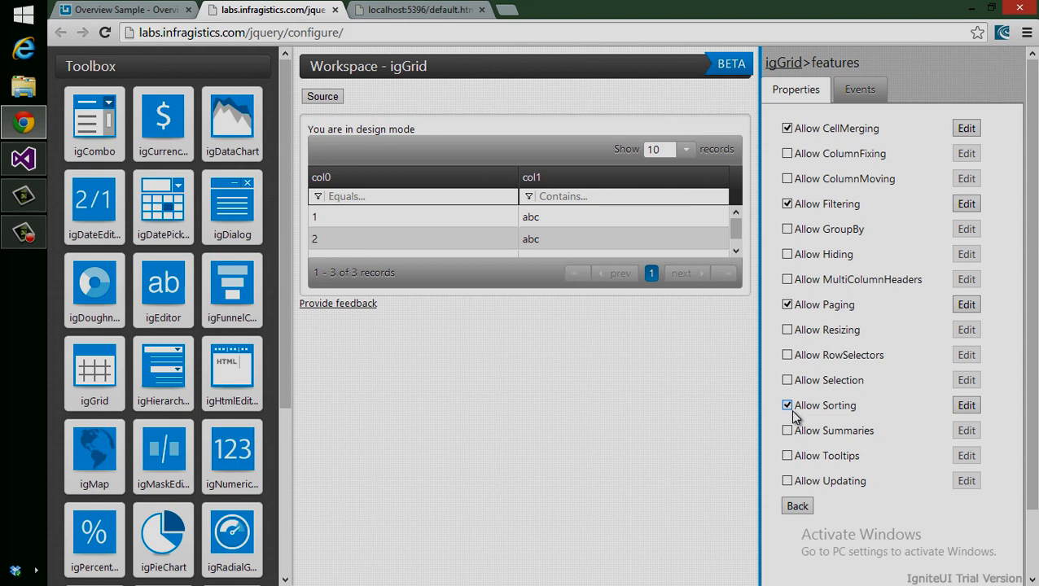
left_click(786, 404)
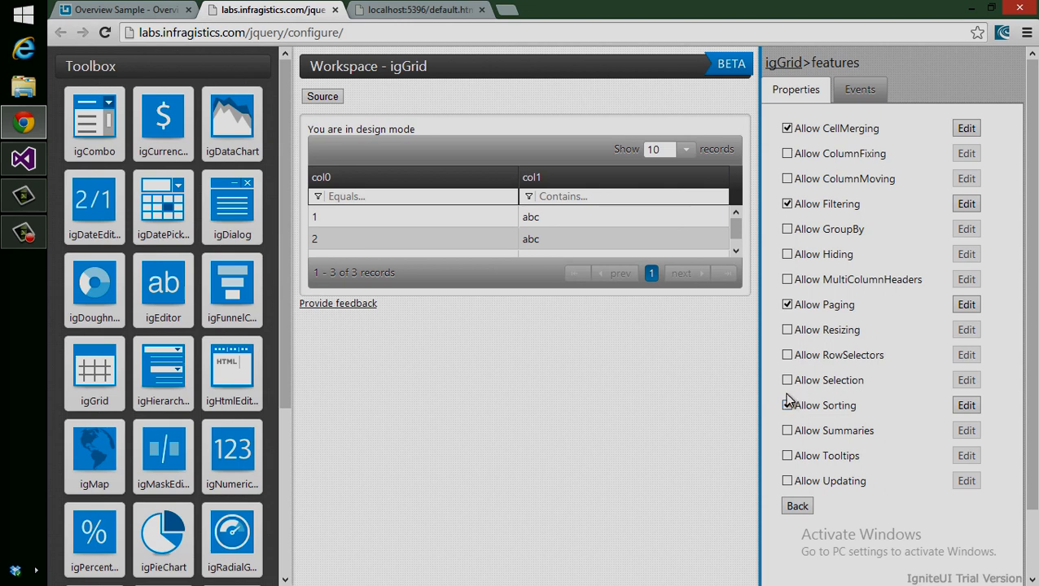
left_click(788, 404)
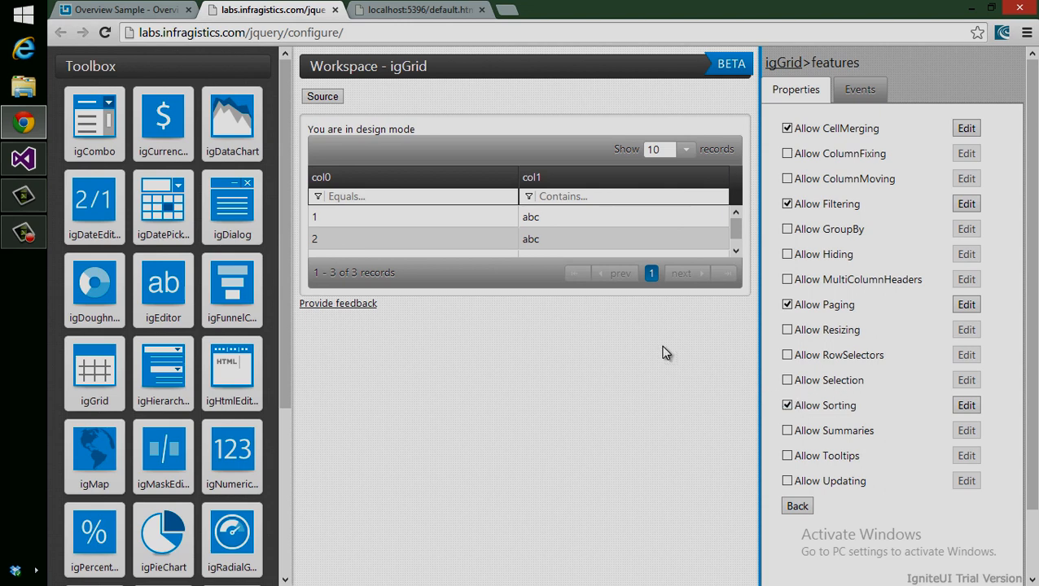
Step: Copy the generated igGrid initialization script from the configurator's source view
left_click(322, 96)
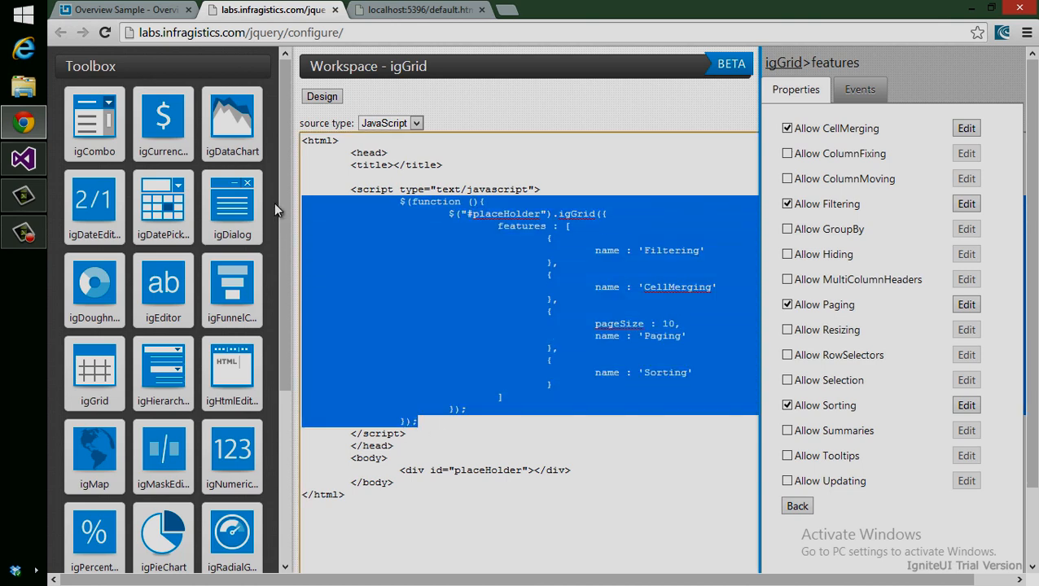
right_click(505, 304)
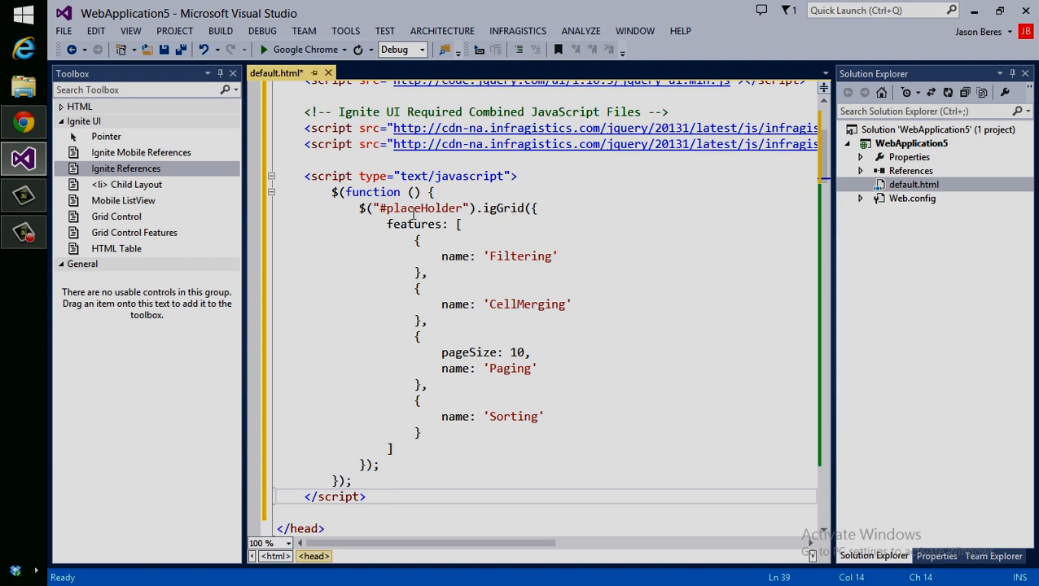
Step: Delete the features array from the igGrid call
double_click(503, 208)
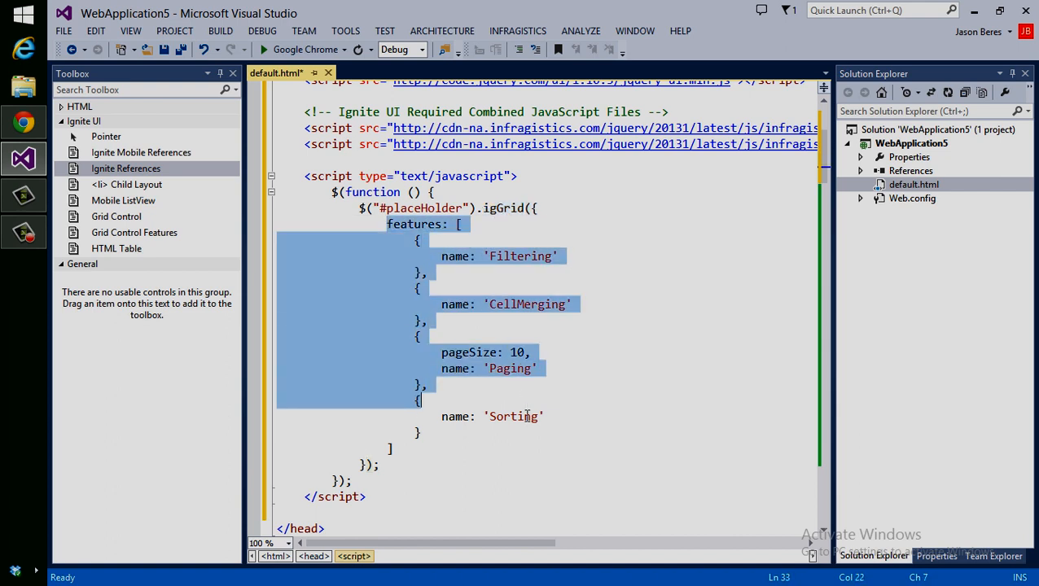
left_click(641, 368)
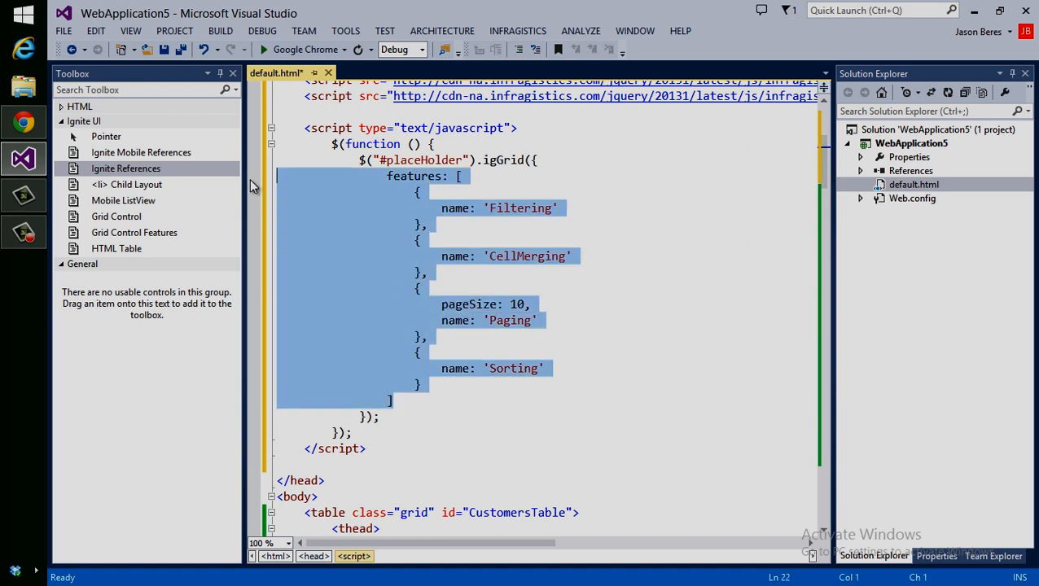
key("Delete")
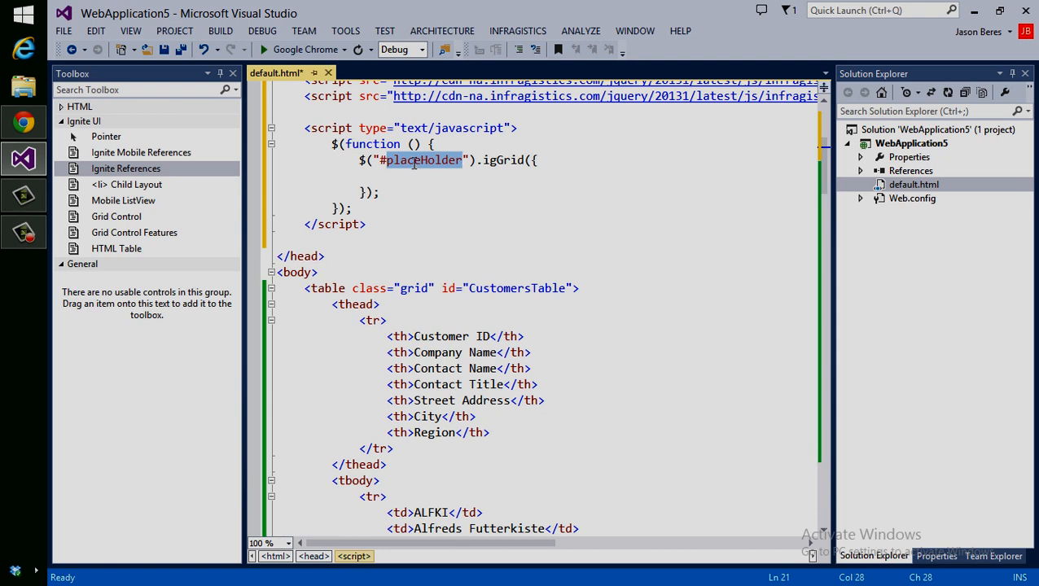
Step: Change the jQuery selector from #placeHolder toward #CustomersTable
type("CustomersTable")
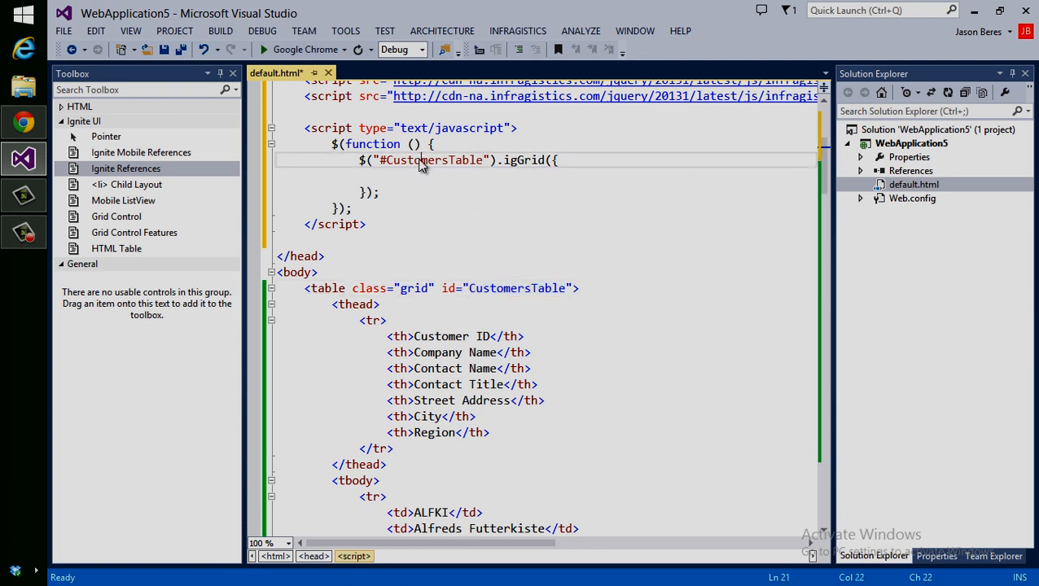
double_click(433, 160)
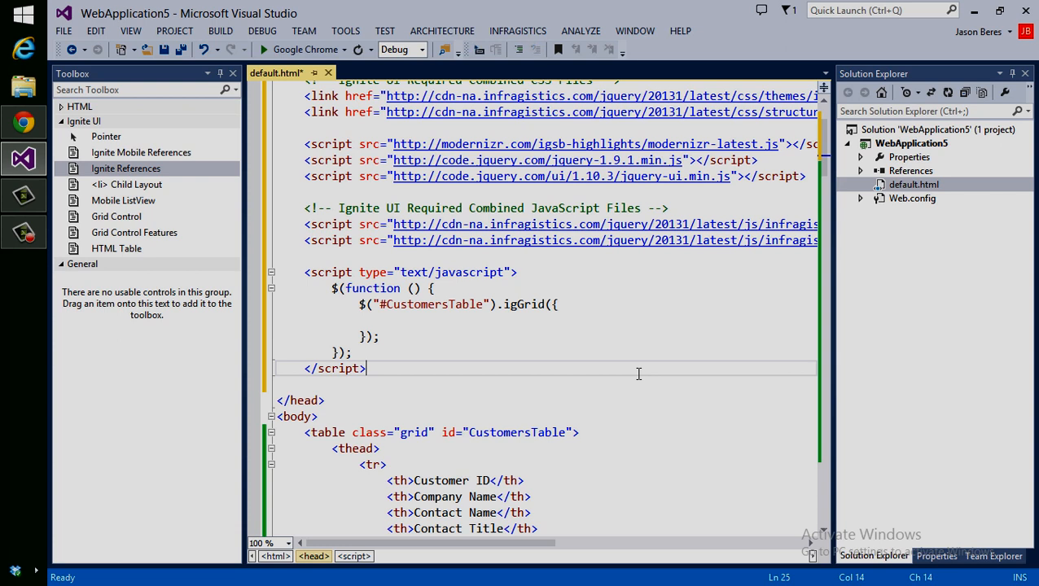
mouse_move(544, 364)
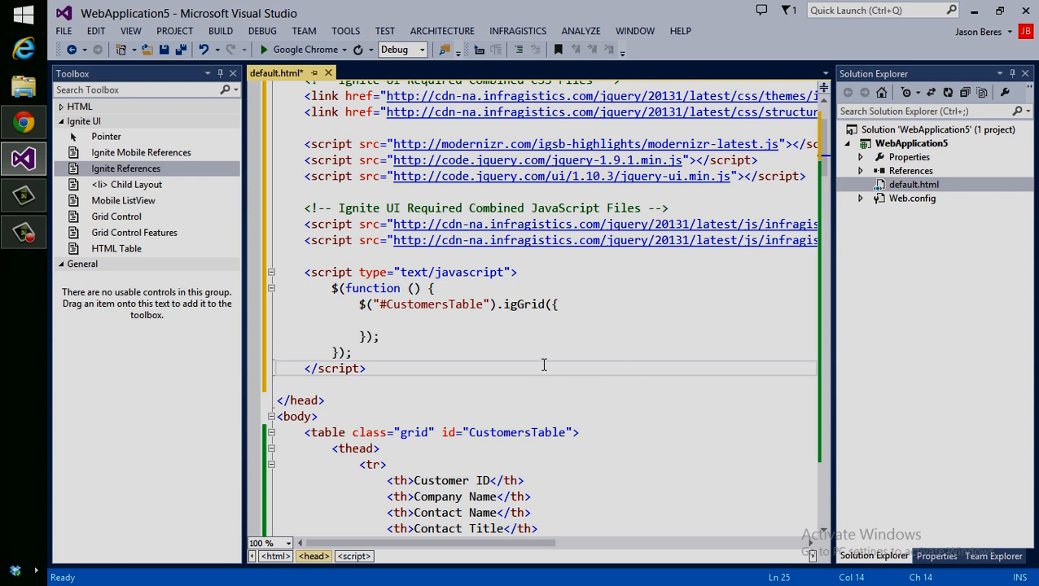
Step: View the page in the browser, then finish the selector as #CustomersTable
key("ctrl+s")
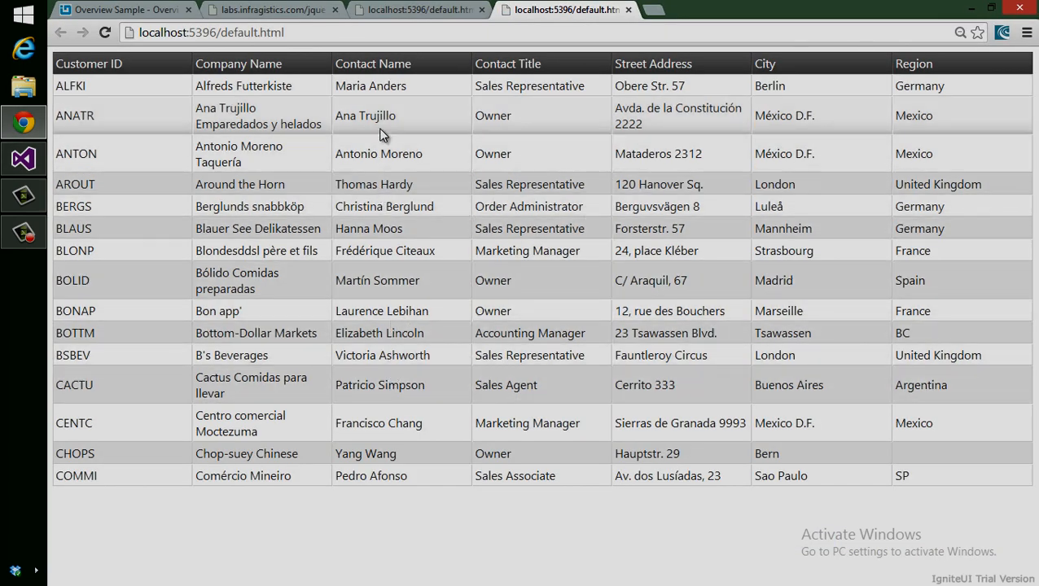
mouse_move(361, 68)
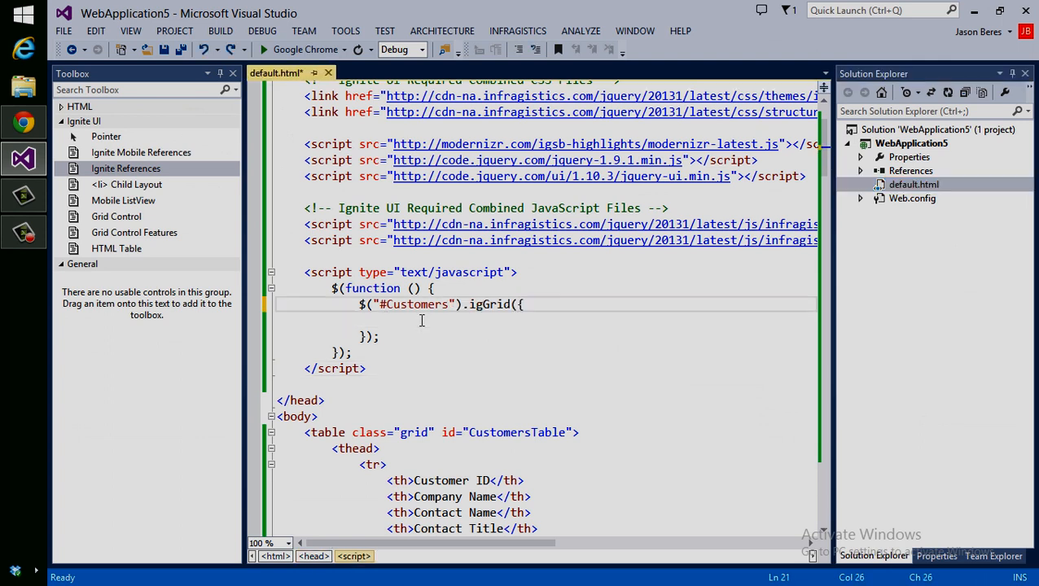
type("Table")
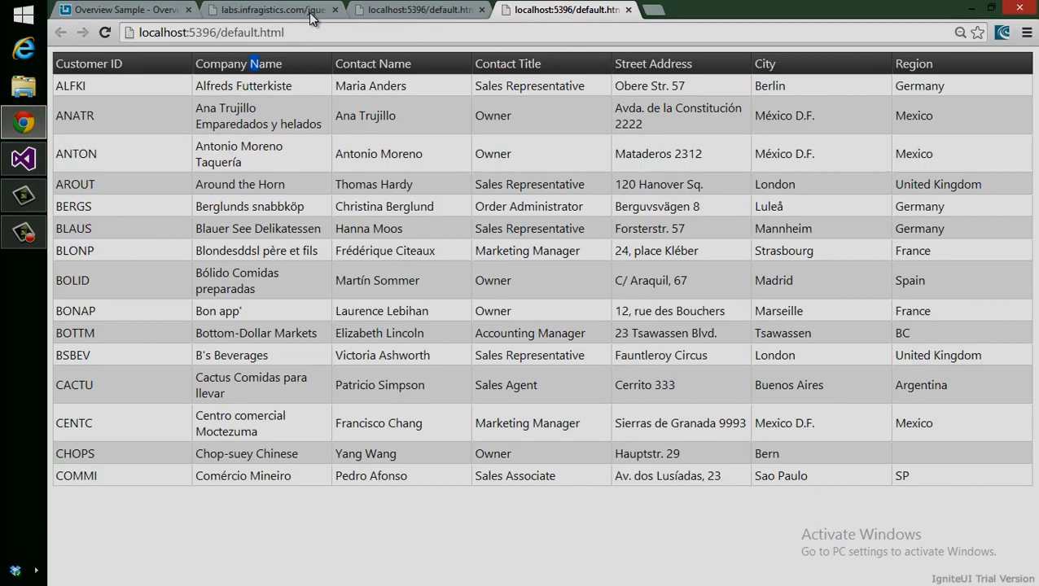
Step: Restore the Filtering, CellMerging, Paging and Sorting features from the configurator and save default.html
left_click(269, 10)
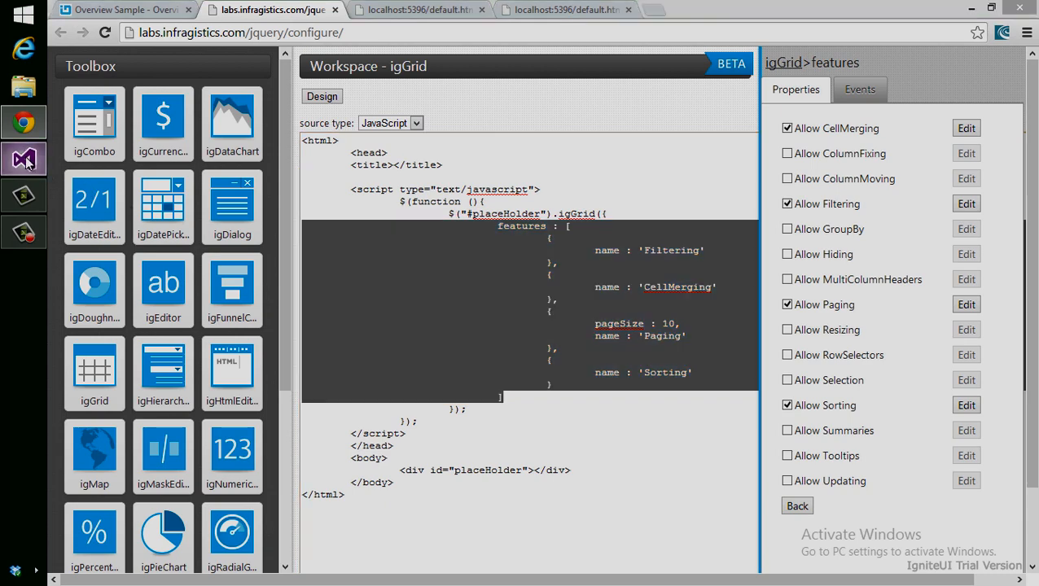
left_click(23, 160)
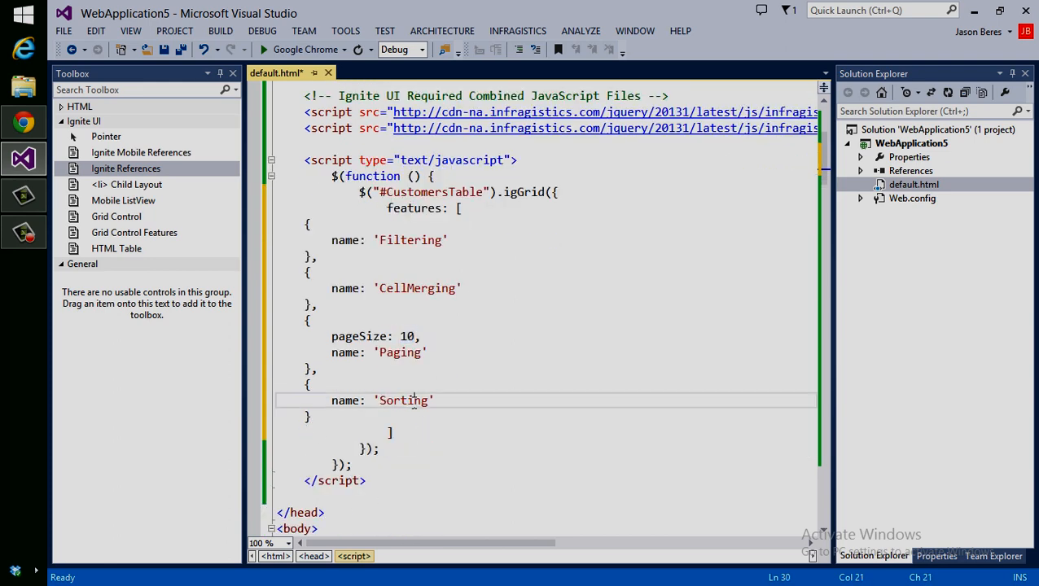
key("ctrl+s")
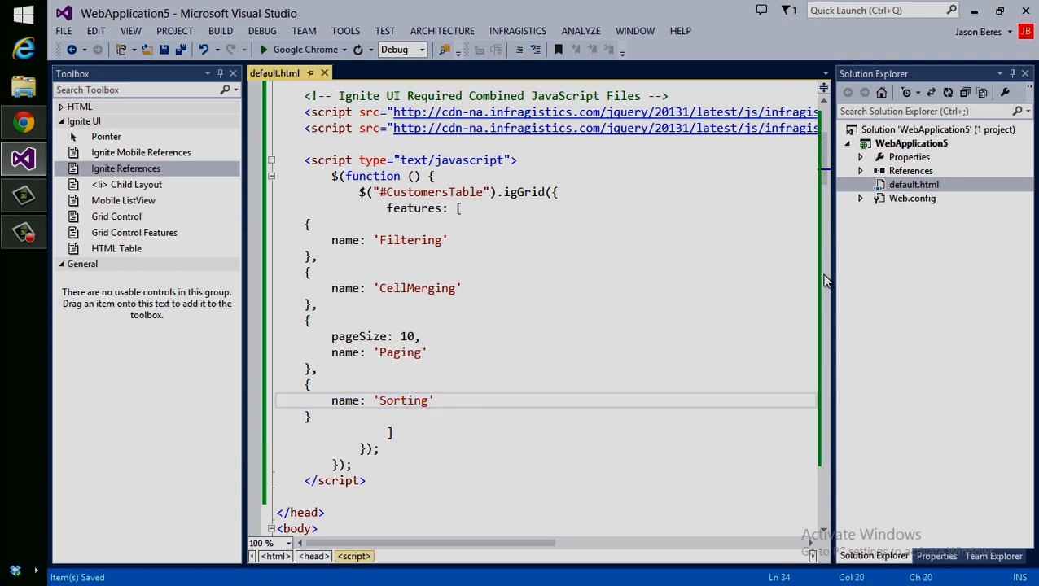
right_click(913, 184)
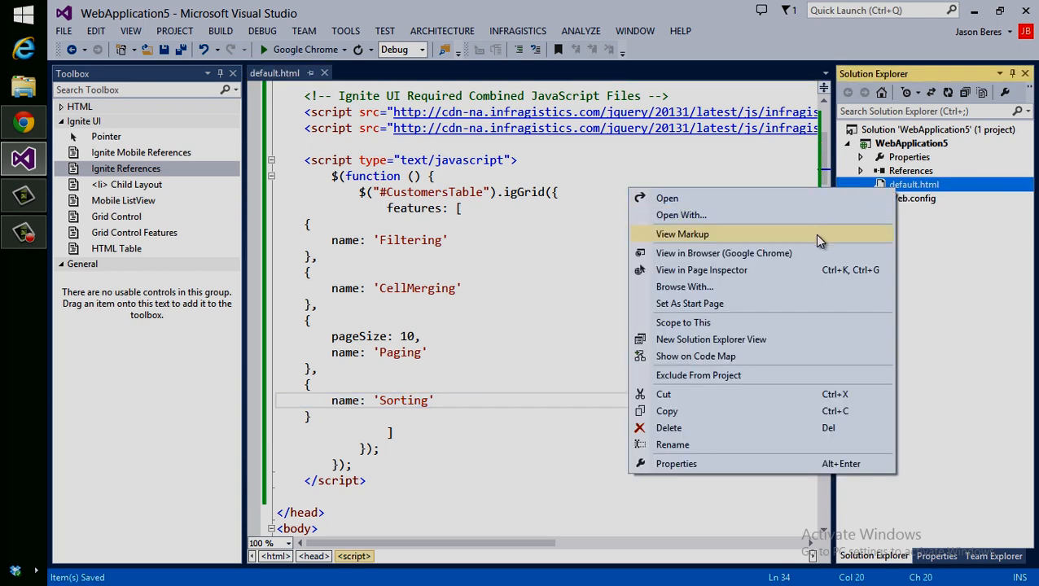
Step: View the styled grid in Chrome, go to page 2 and sort by City then Region
left_click(722, 254)
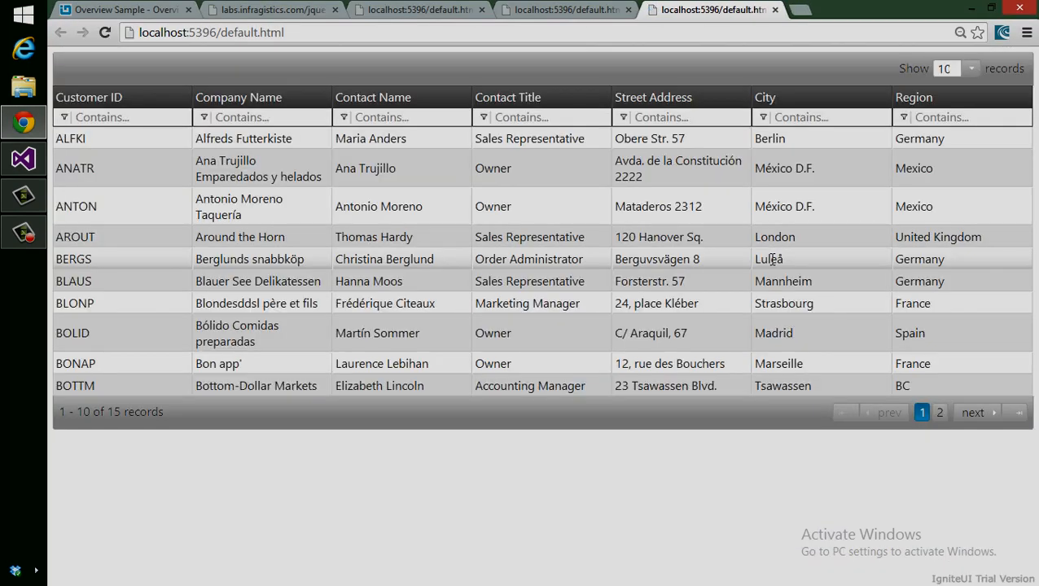
mouse_move(940, 412)
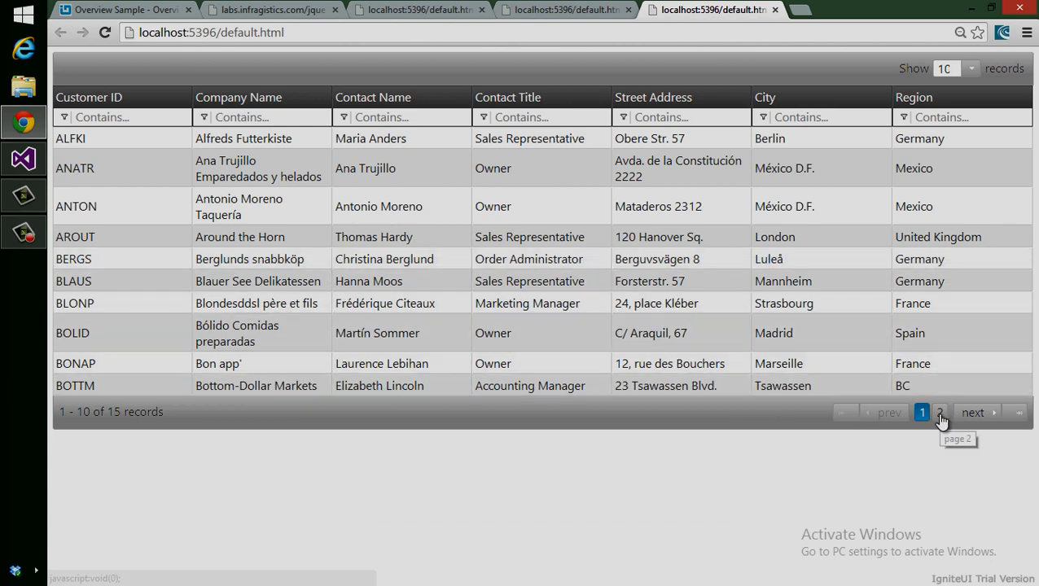
left_click(939, 414)
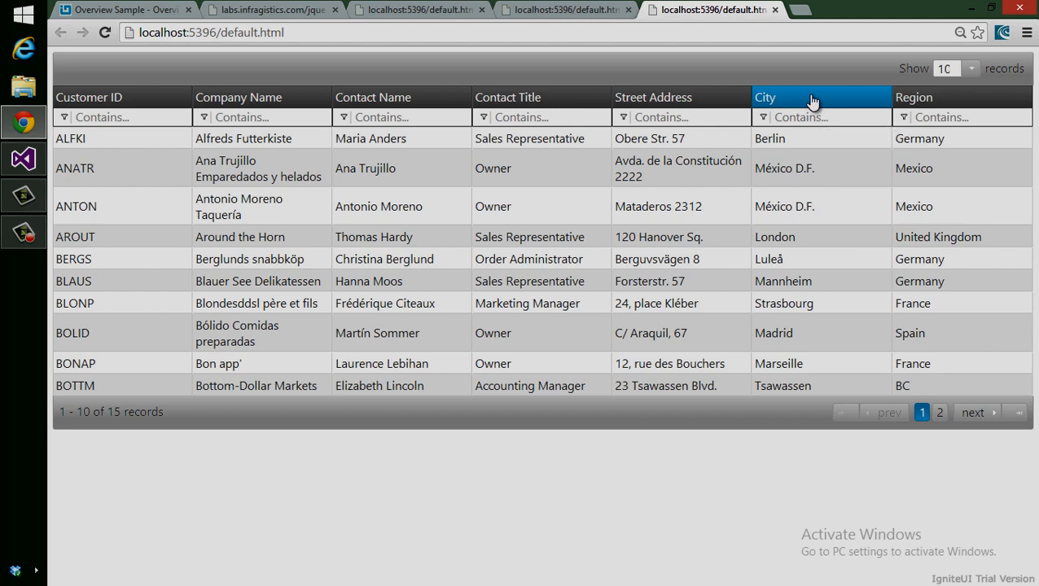
left_click(765, 97)
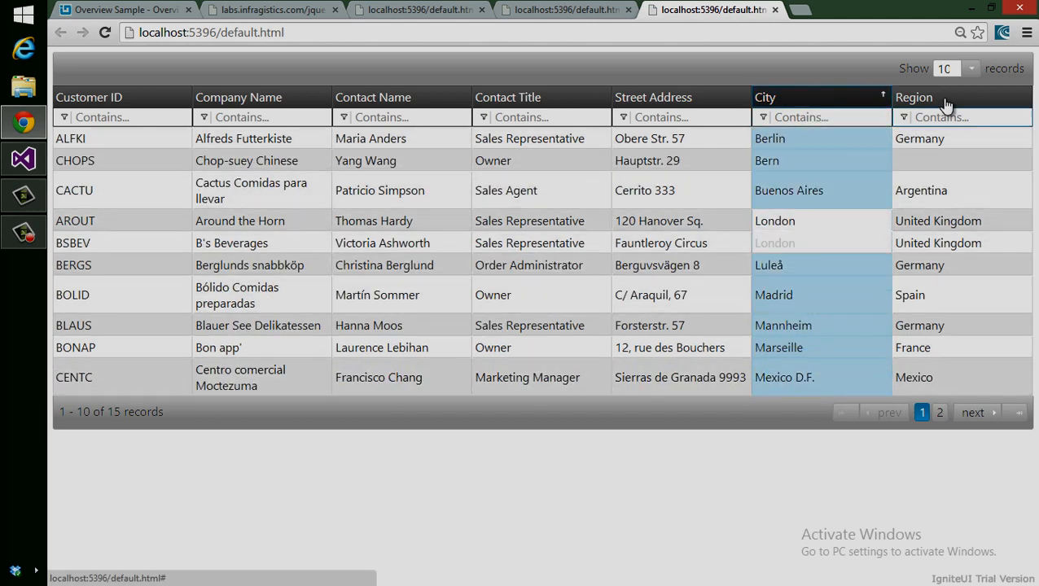
left_click(913, 98)
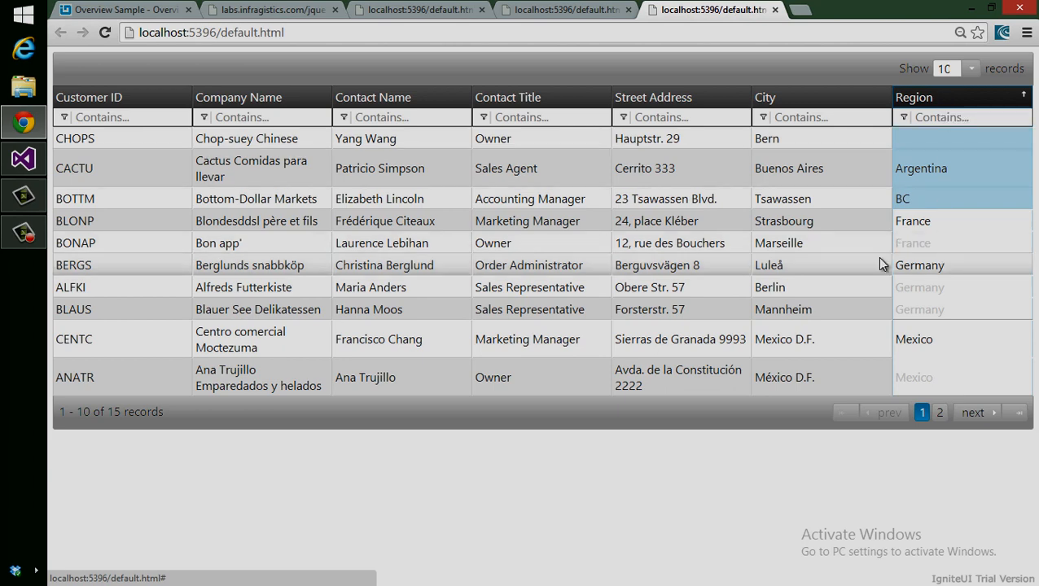
Step: Show 25 records per page and filter Contact Title to entries containing 'mark'
left_click(508, 98)
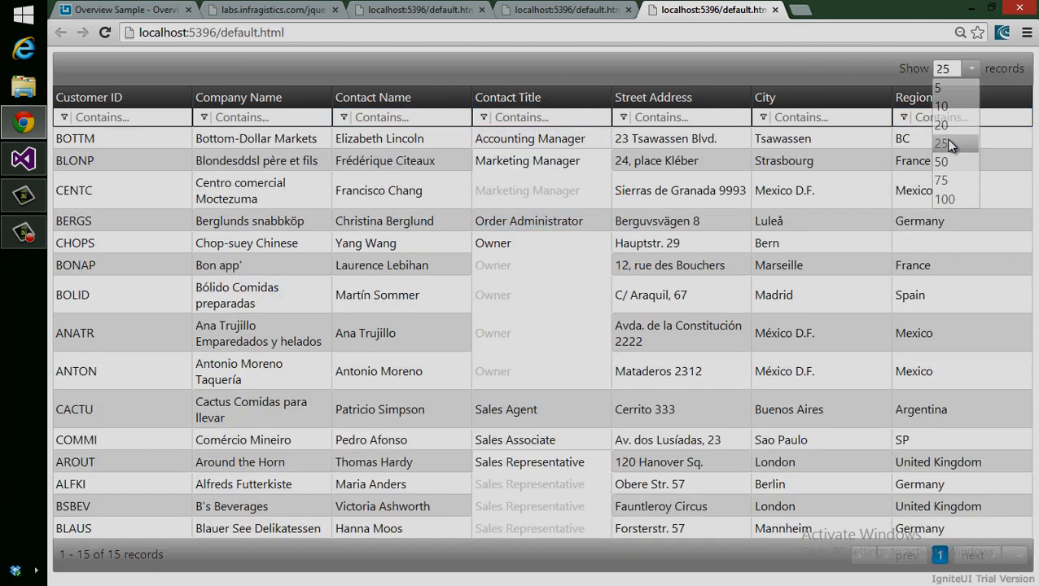
left_click(941, 143)
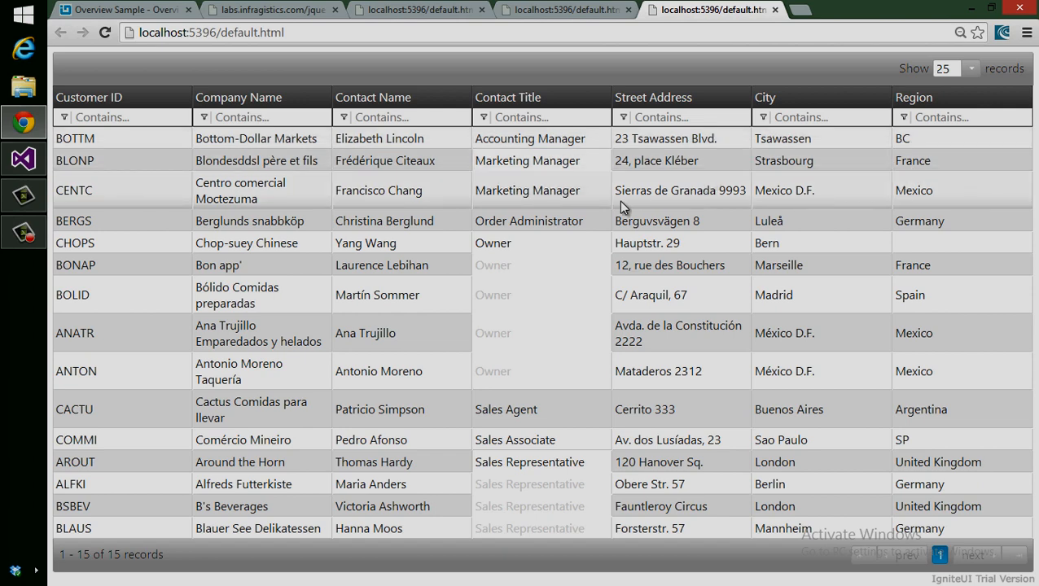
left_click(483, 118)
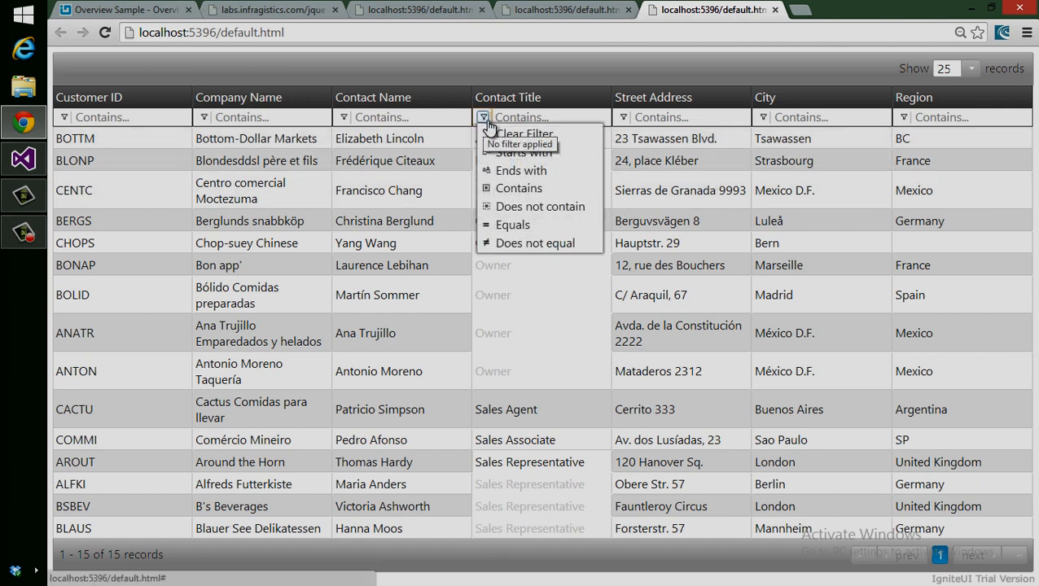
mouse_move(520, 171)
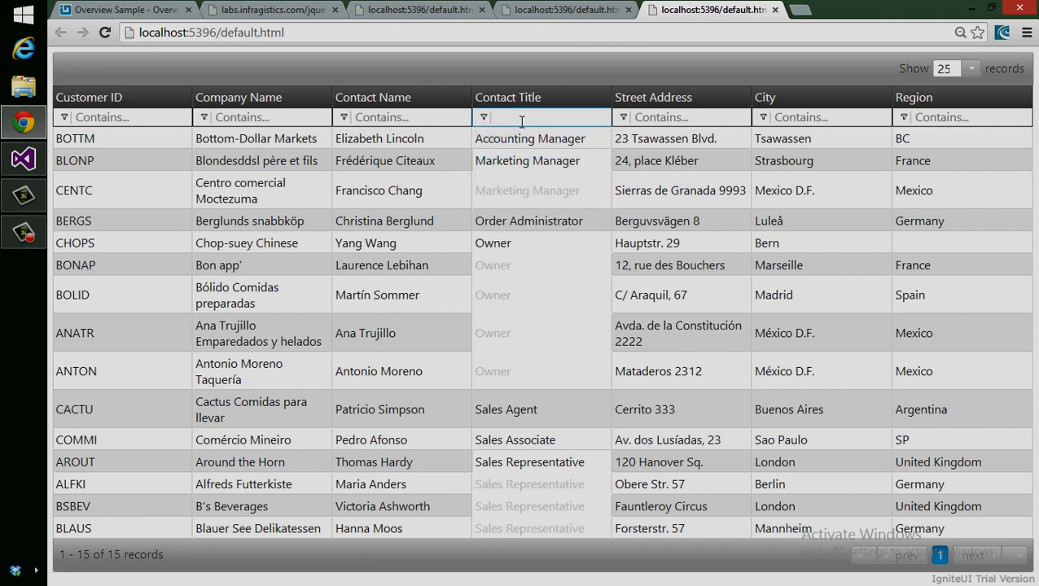
type("mark")
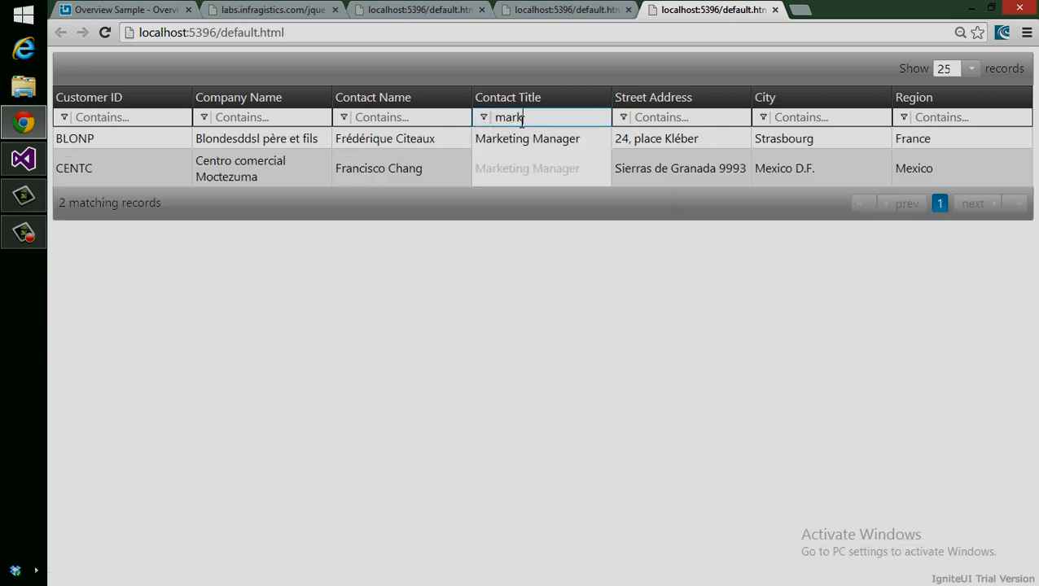